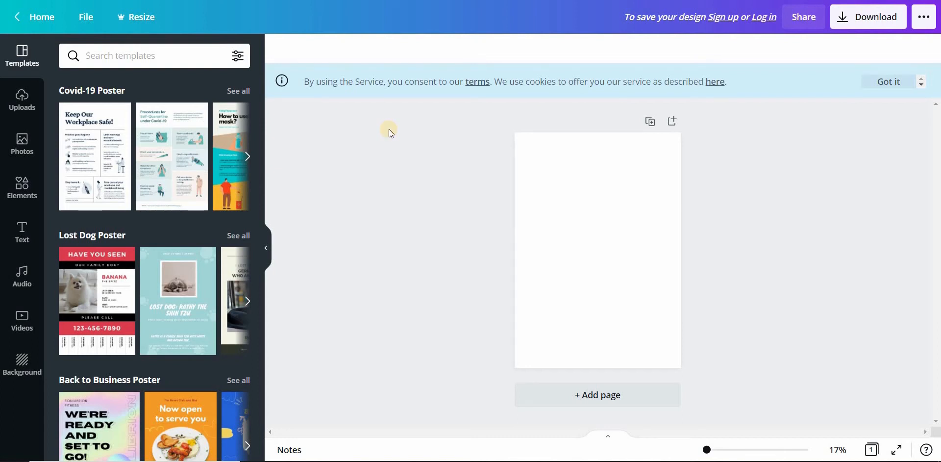
# Search the Photos library for 'lemonade' and browse the resulting stock photos
pyautogui.click(596, 250)
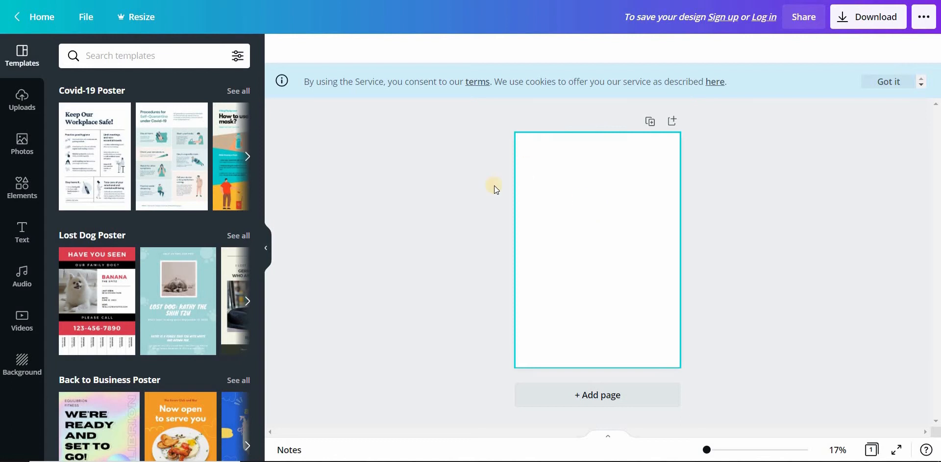
pyautogui.moveTo(42, 167)
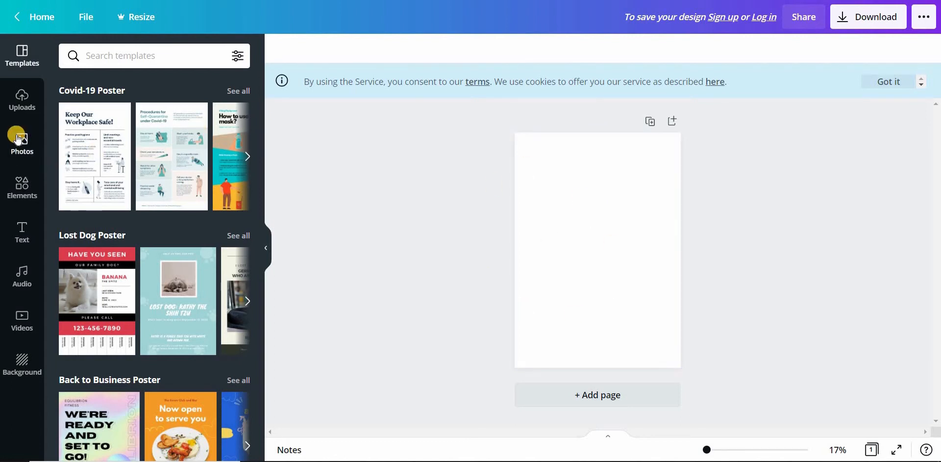
pyautogui.click(21, 142)
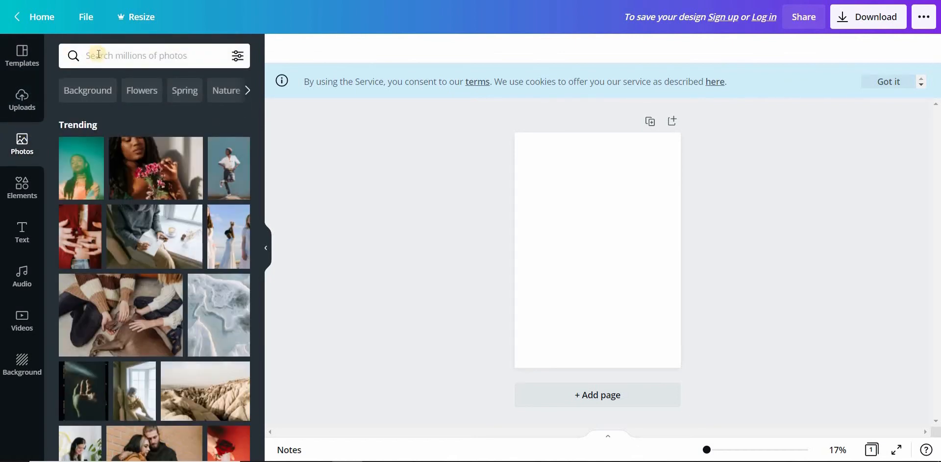
pyautogui.click(150, 54)
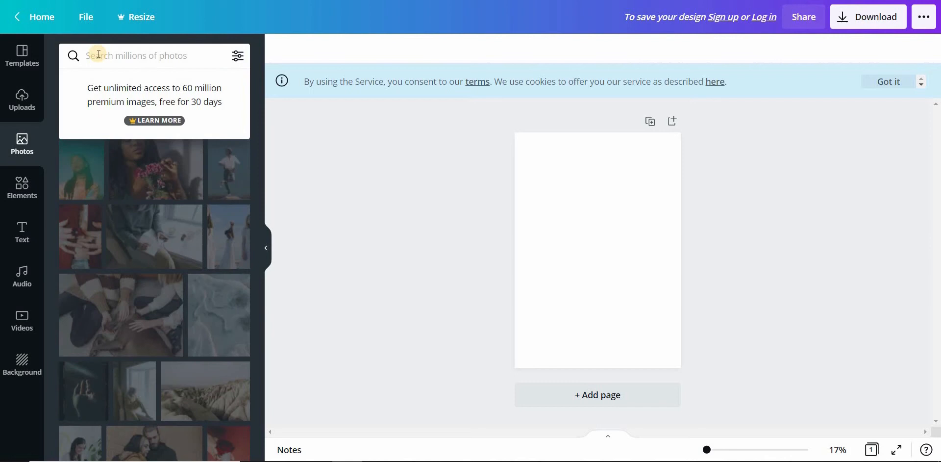
pyautogui.write('LEMONADE')
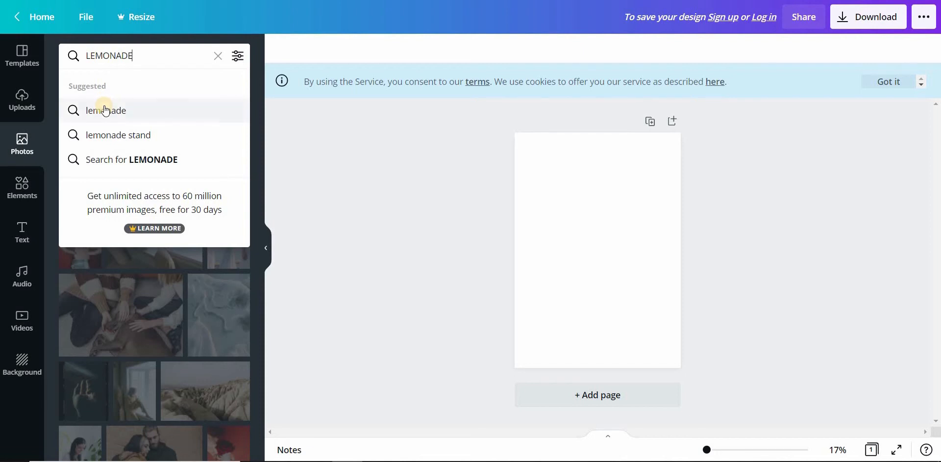
pyautogui.click(105, 110)
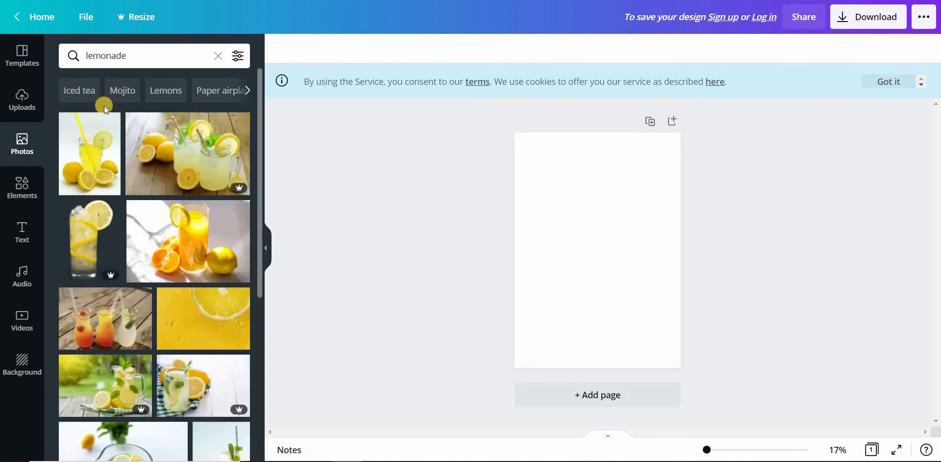
pyautogui.moveTo(165, 230)
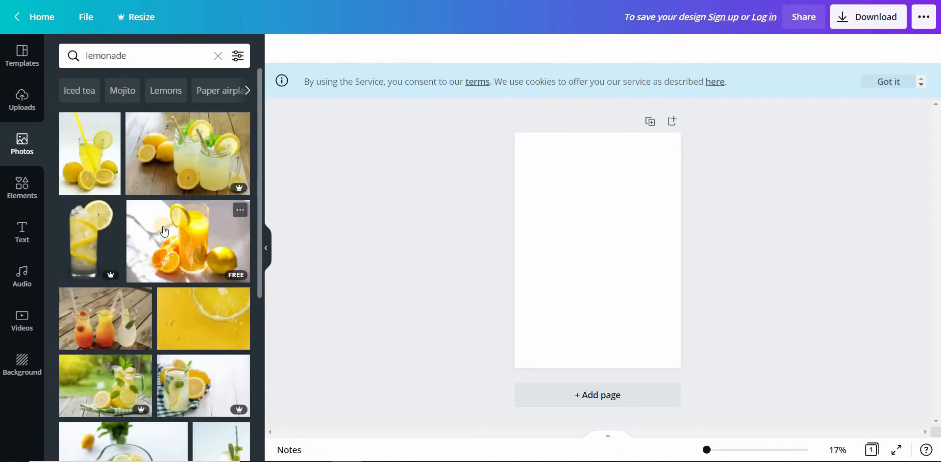
pyautogui.scroll(-3)
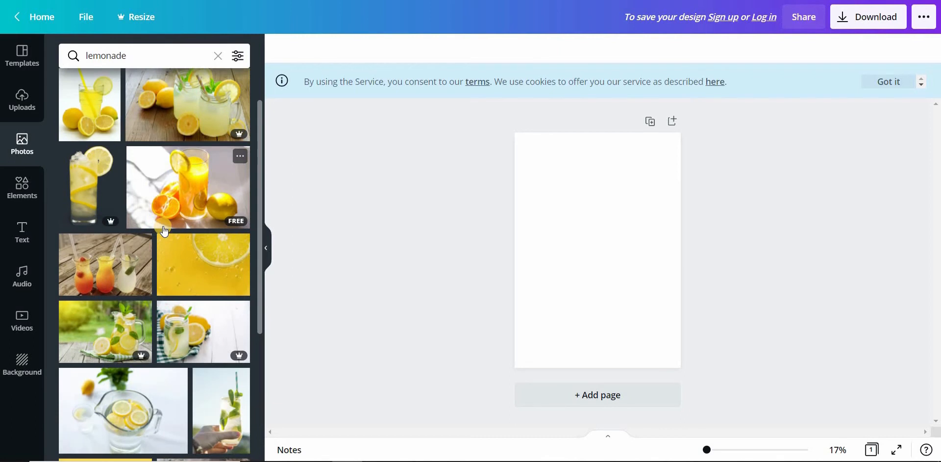
pyautogui.scroll(-3)
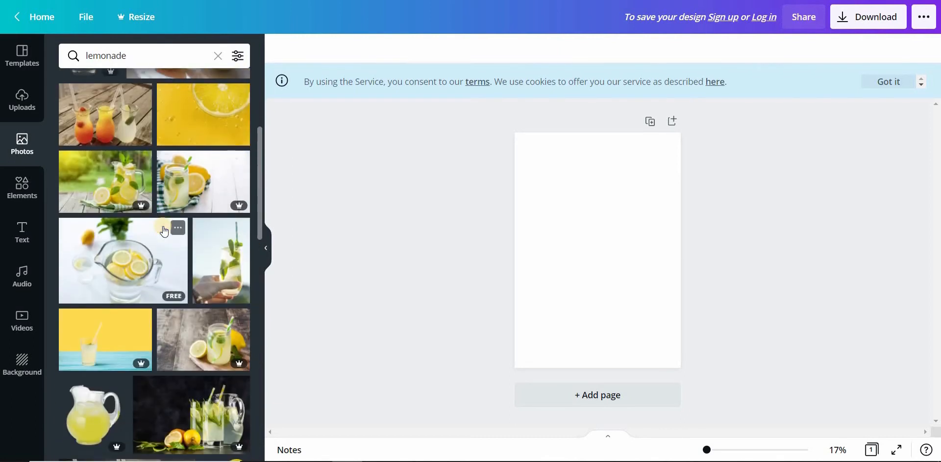
pyautogui.scroll(-3)
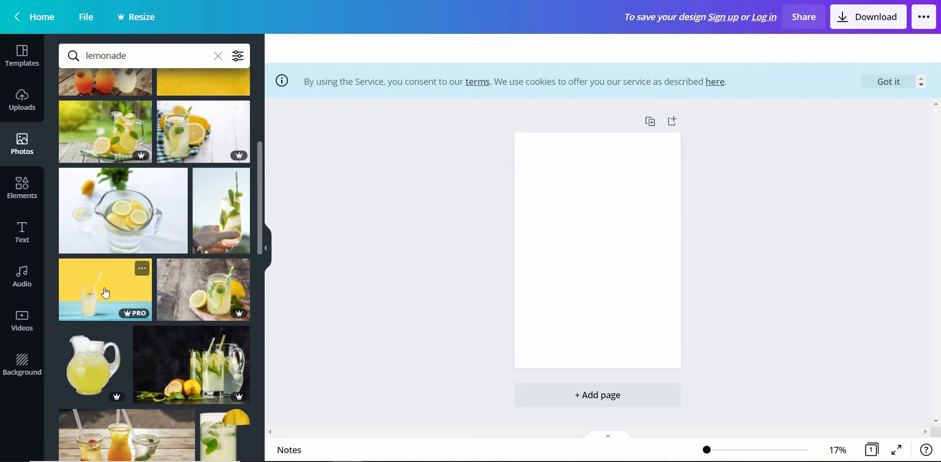
# Set the yellow-and-blue lemonade glass photo as the poster's full-page backdrop
pyautogui.click(105, 289)
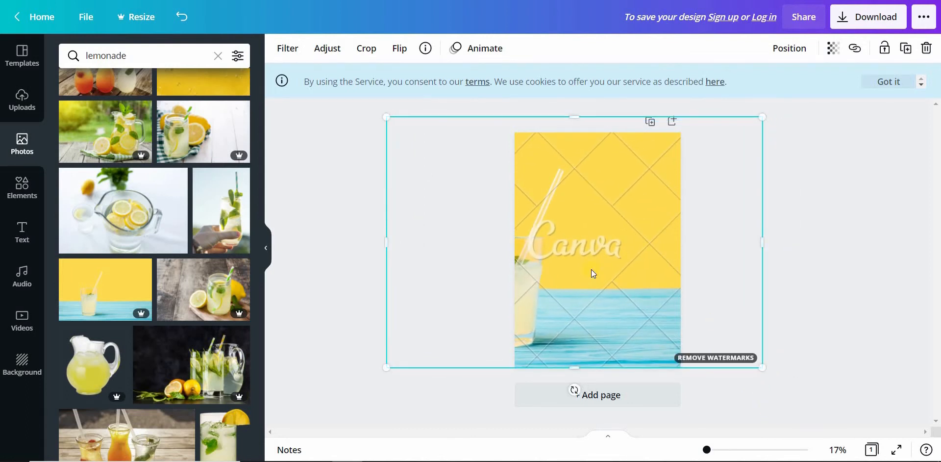
pyautogui.click(372, 178)
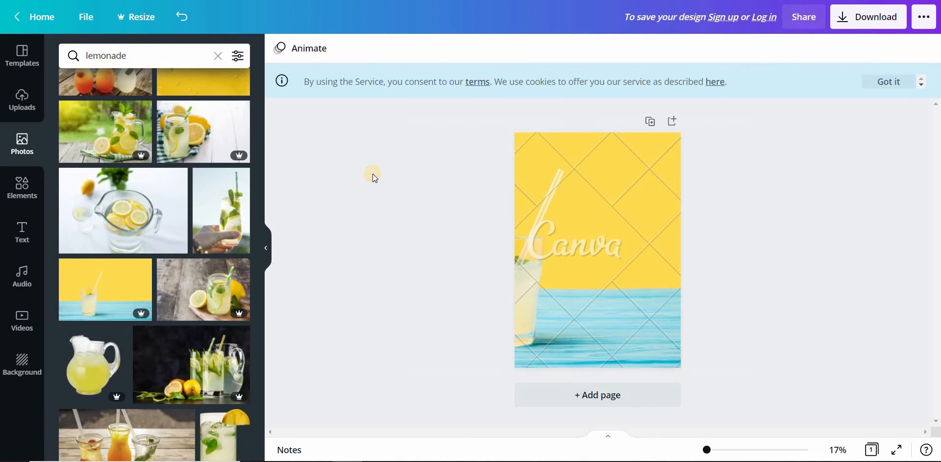
pyautogui.moveTo(47, 229)
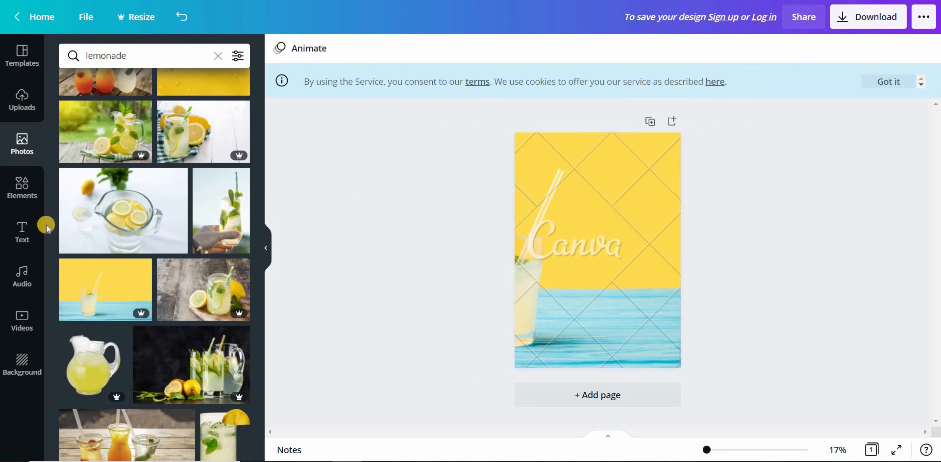
pyautogui.moveTo(21, 232)
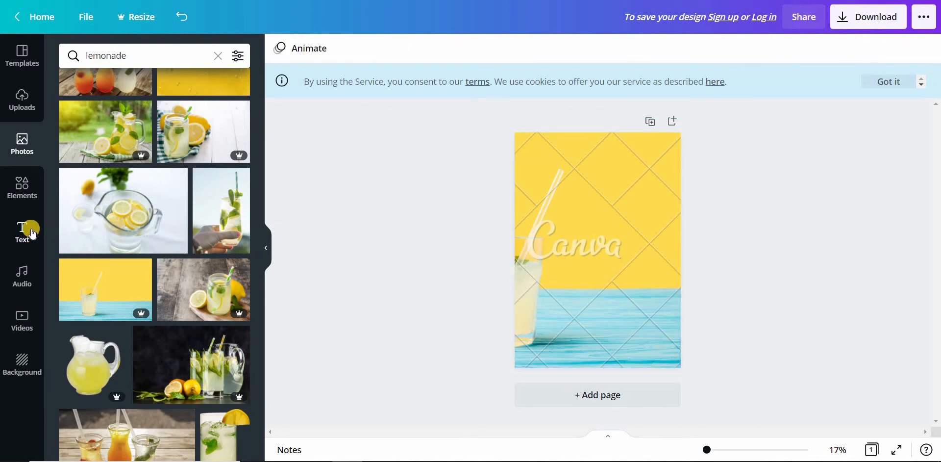
# Browse the decorative text style presets in the Text panel
pyautogui.click(21, 232)
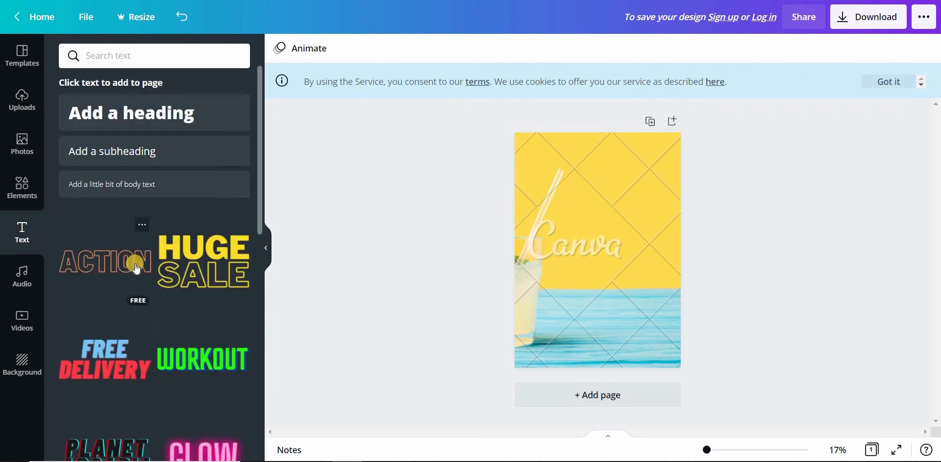
pyautogui.scroll(-3)
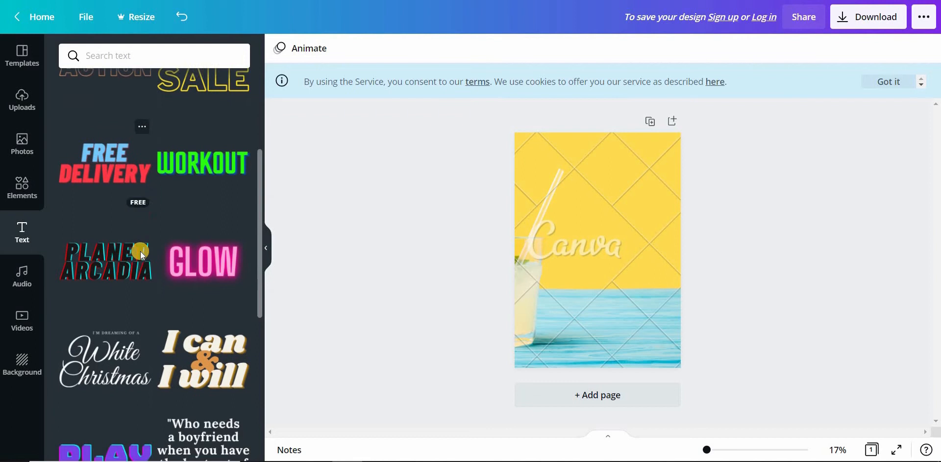
pyautogui.scroll(-3)
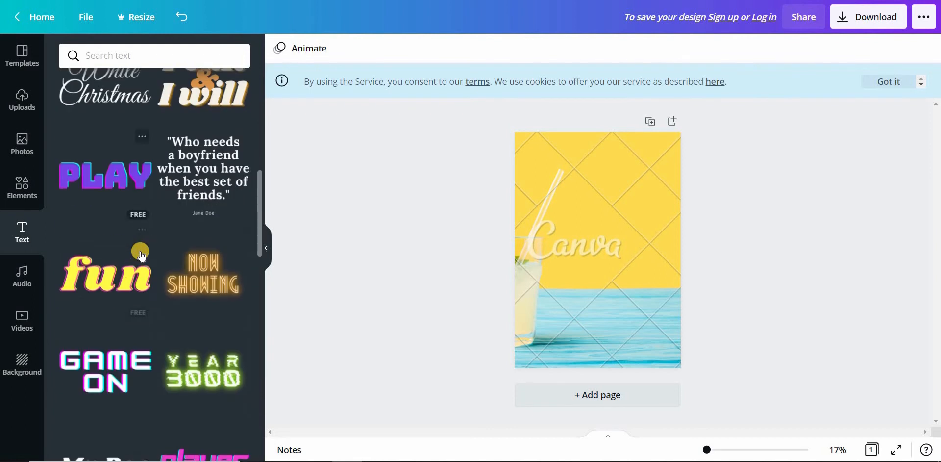
pyautogui.scroll(3)
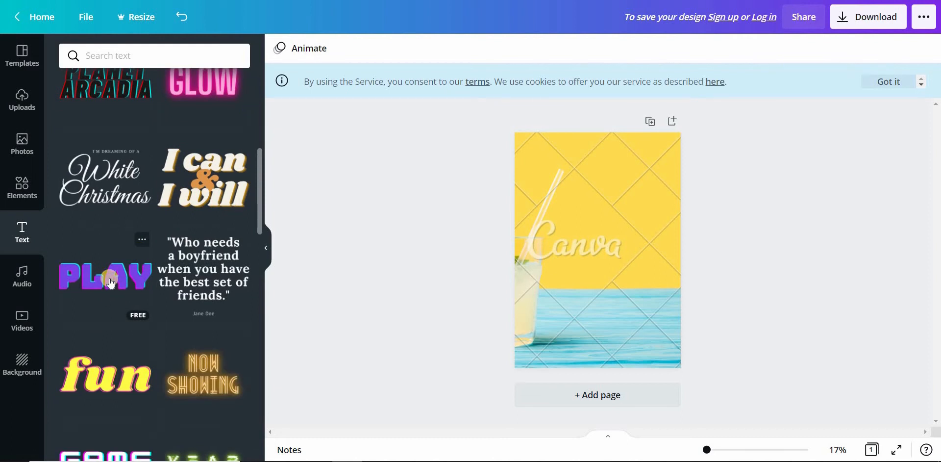
# Turn the purple PLAY preset into a SAM'S LEMONADE STAND title, resized and placed at the top
pyautogui.click(108, 278)
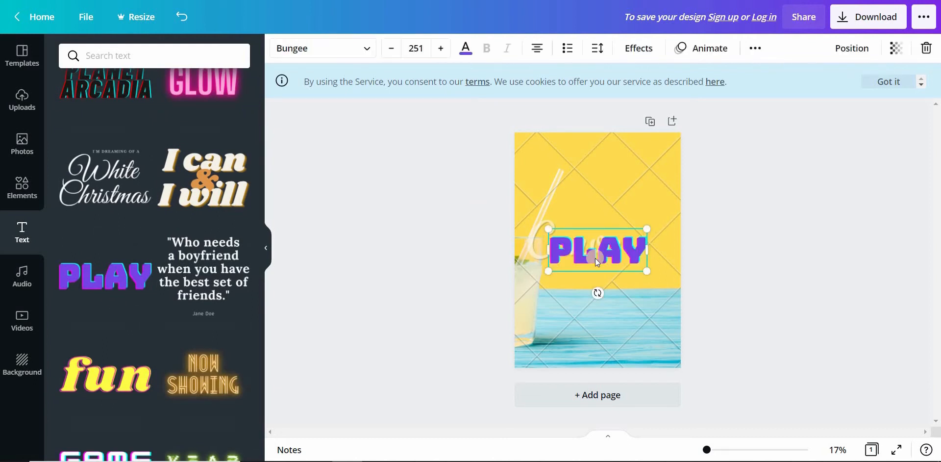
pyautogui.moveTo(616, 255)
pyautogui.write("SAM'S")
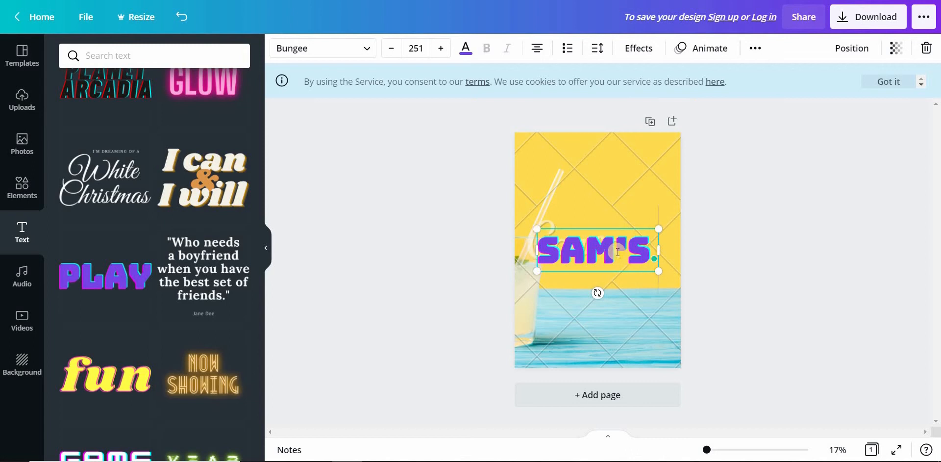
pyautogui.write('LEMONADE')
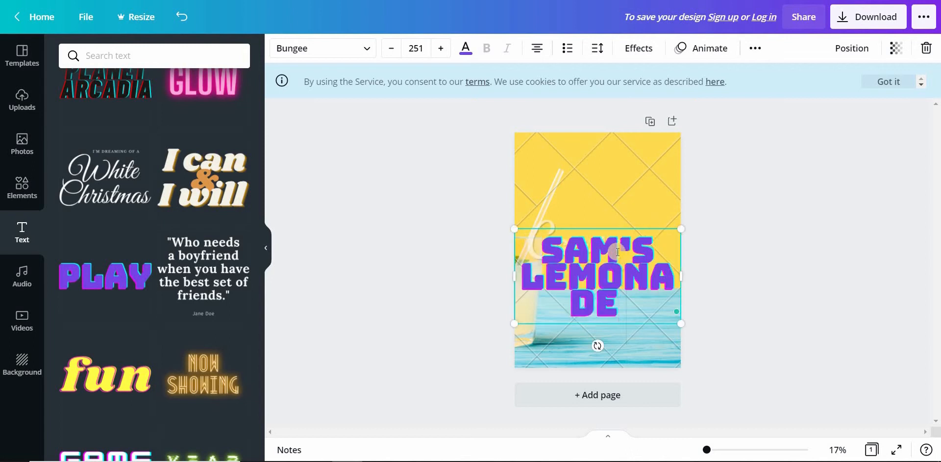
pyautogui.write('STAD')
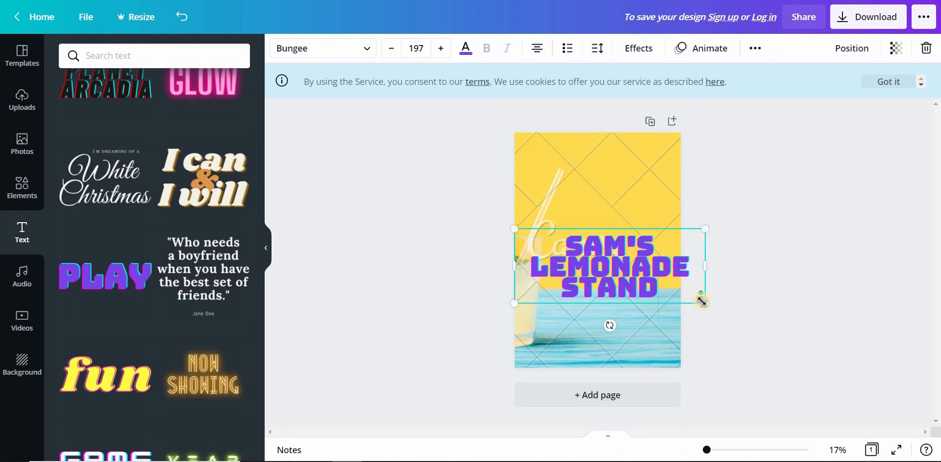
pyautogui.moveTo(704, 303); pyautogui.dragTo(619, 262)
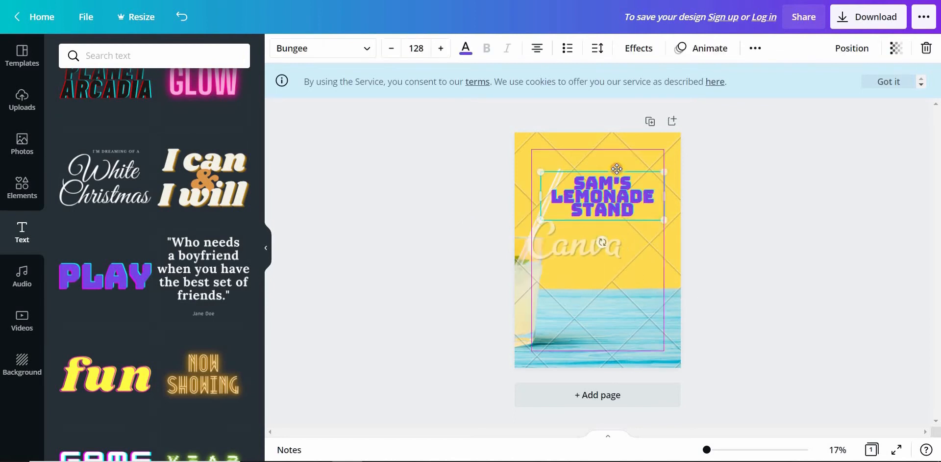
pyautogui.moveTo(616, 195); pyautogui.dragTo(617, 162)
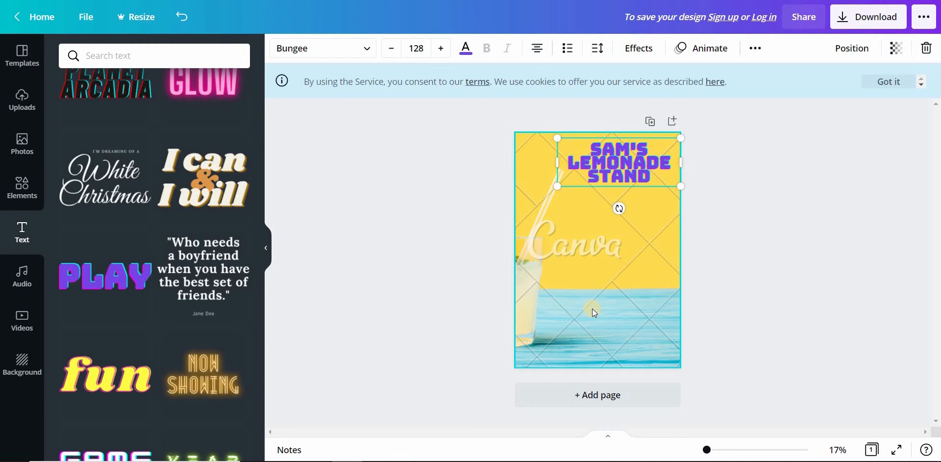
pyautogui.moveTo(389, 259)
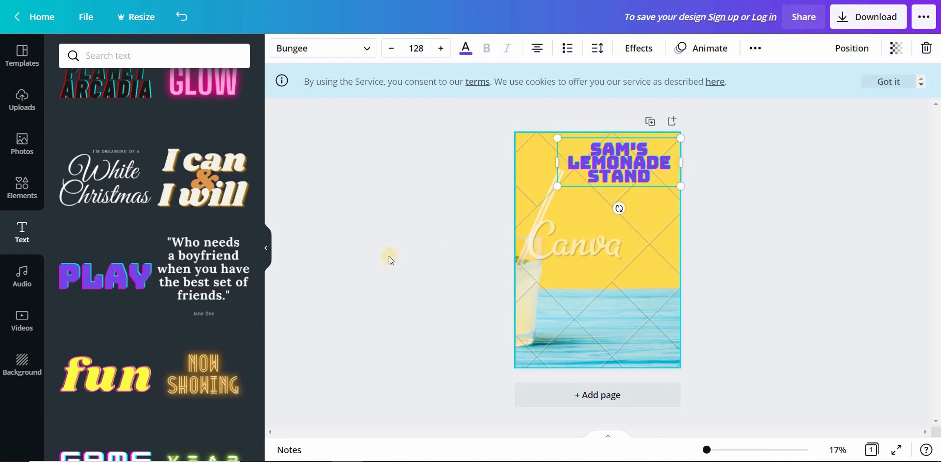
pyautogui.moveTo(99, 253)
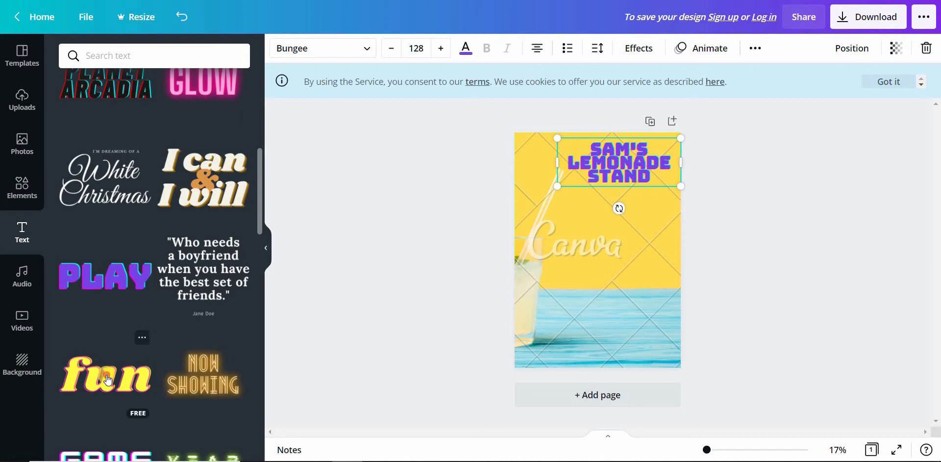
# Make the yellow fun-style text read 'Fresh and natural!' and place it just under the title
pyautogui.click(105, 371)
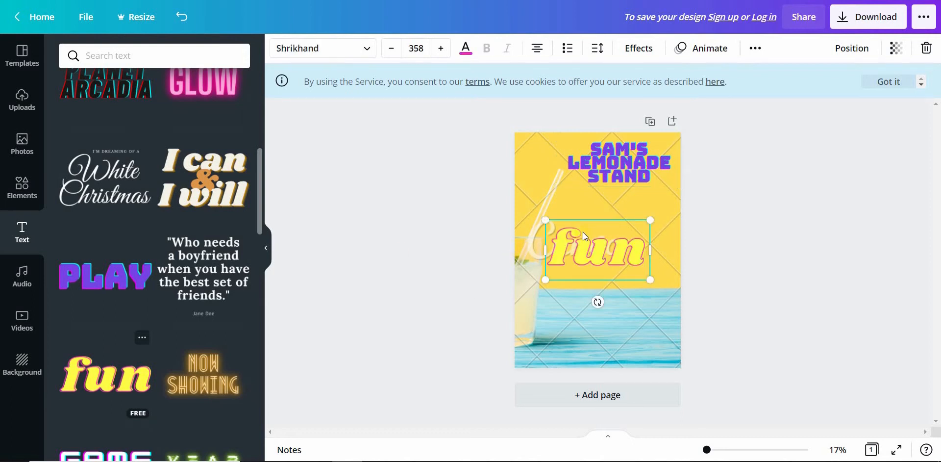
pyautogui.doubleClick(597, 249)
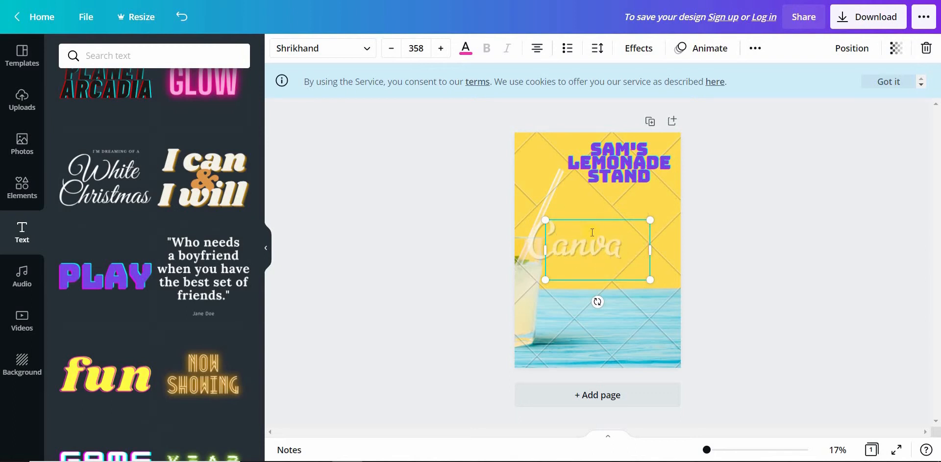
pyautogui.click(597, 240)
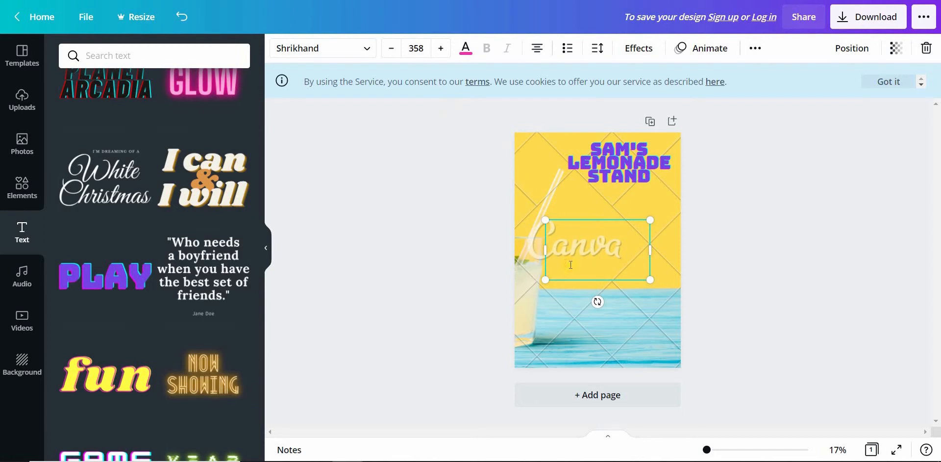
pyautogui.moveTo(598, 262)
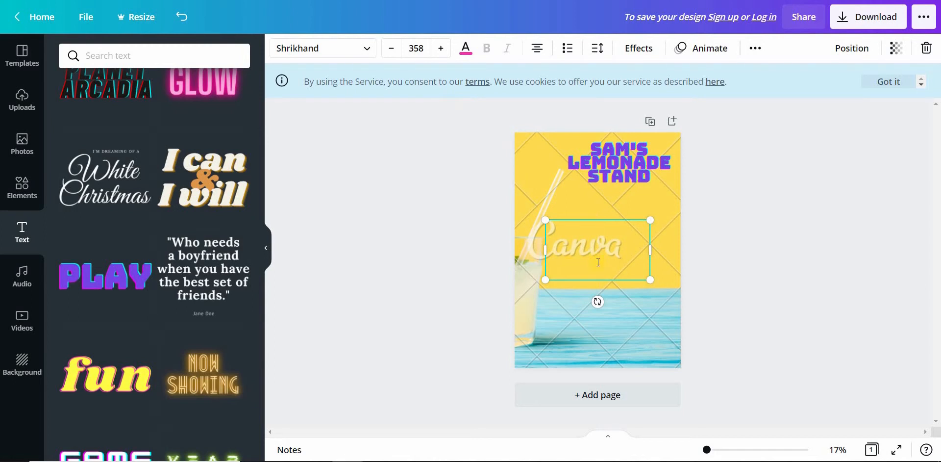
pyautogui.write('Fres')
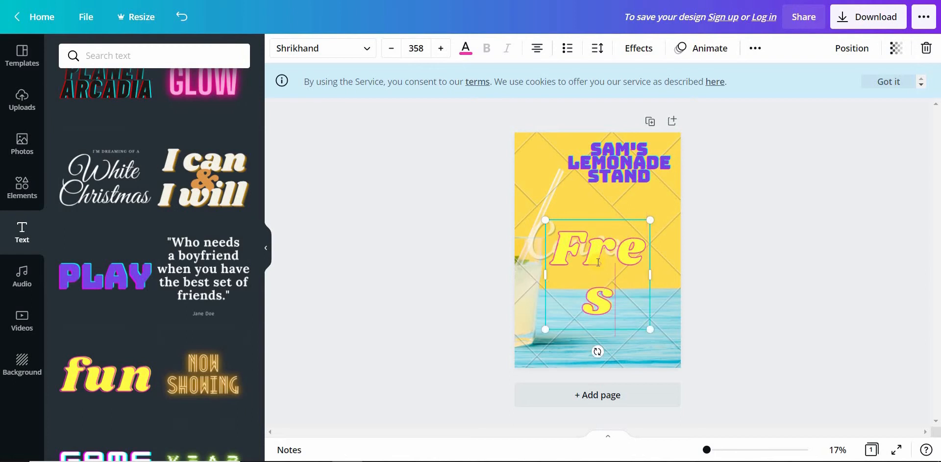
pyautogui.write('h and natural')
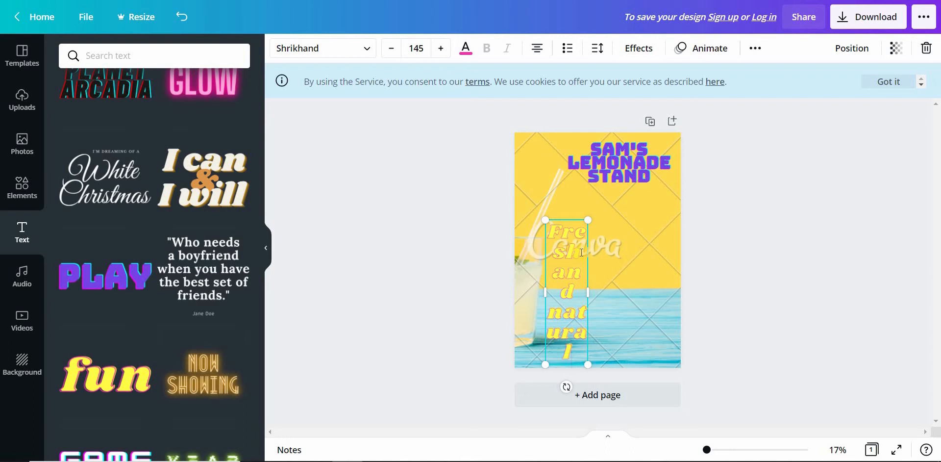
pyautogui.write('!')
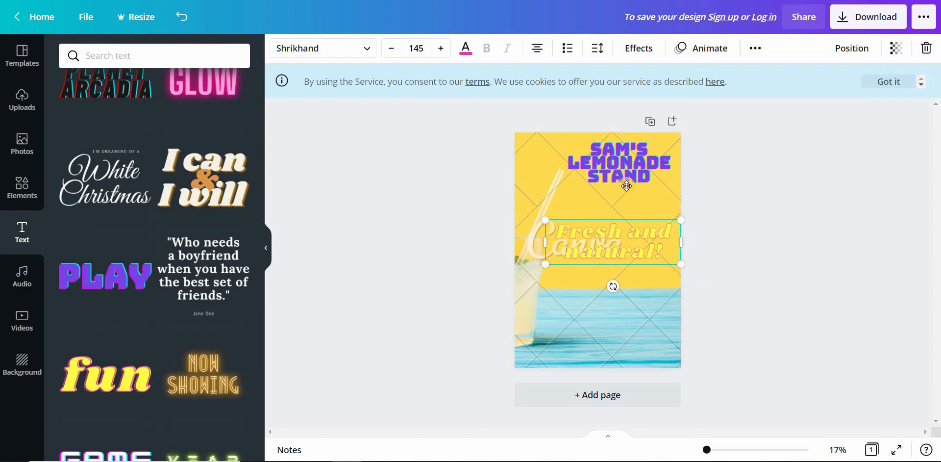
pyautogui.moveTo(612, 240); pyautogui.dragTo(618, 206)
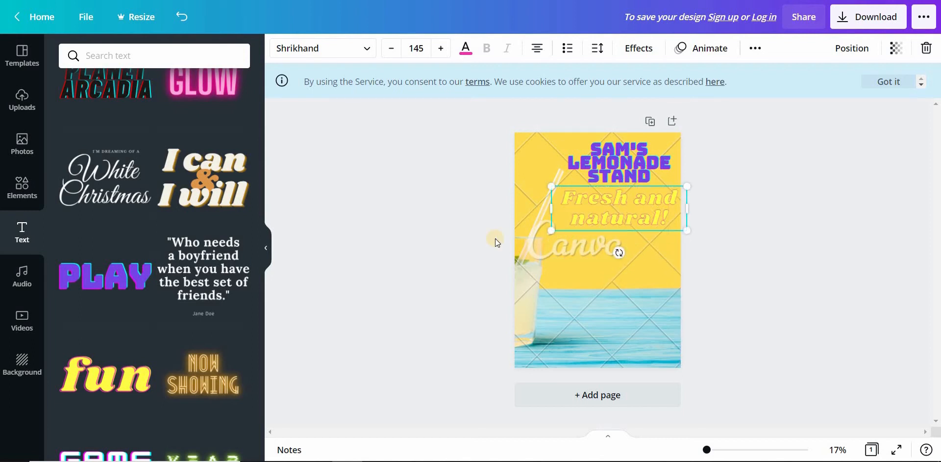
pyautogui.click(363, 268)
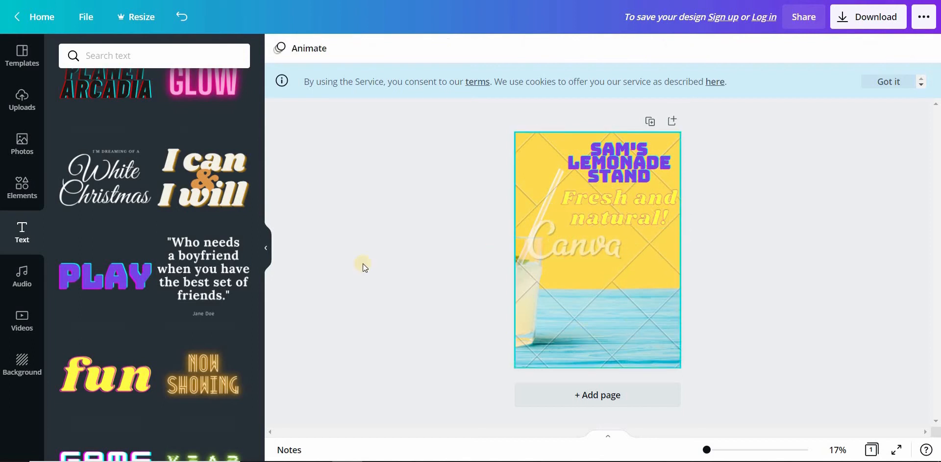
pyautogui.moveTo(99, 320)
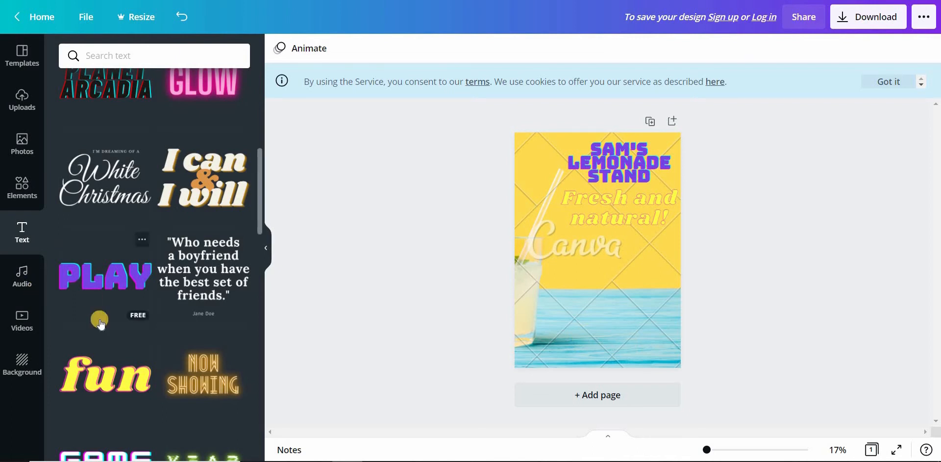
# Add green CHEERS!-style text reading 50 CENTS PER LEMON for the price
pyautogui.scroll(-3)
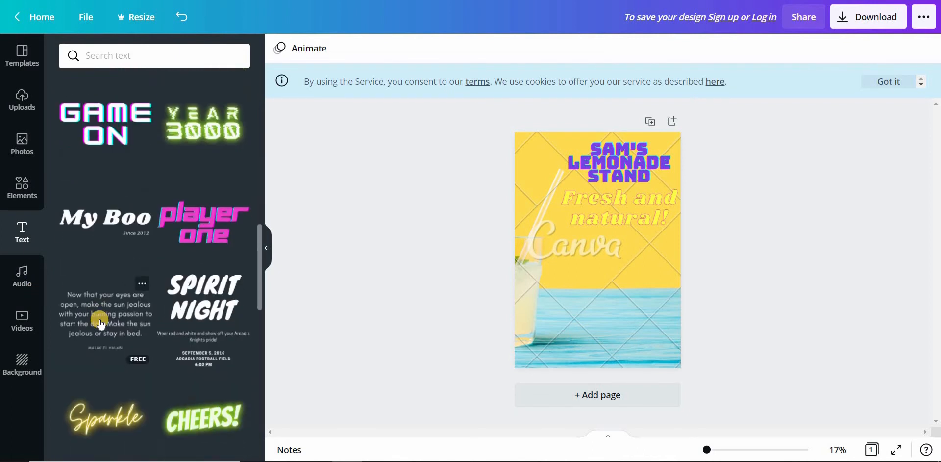
pyautogui.scroll(-3)
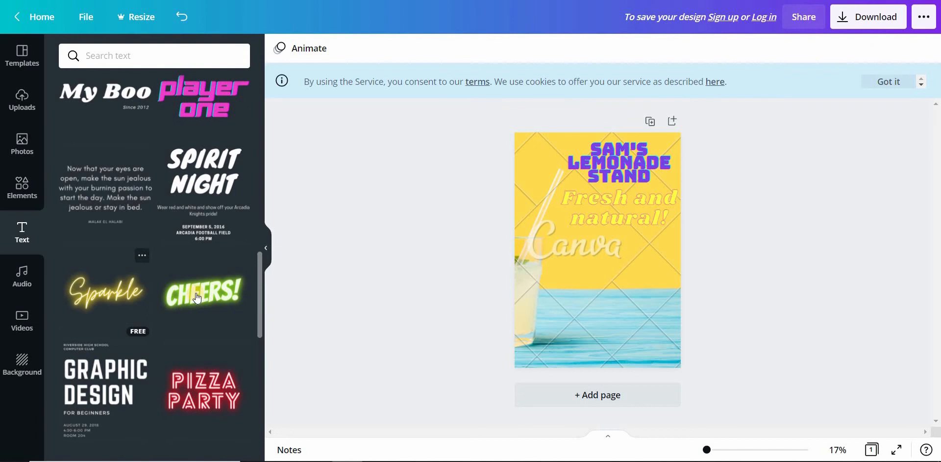
pyautogui.moveTo(203, 291)
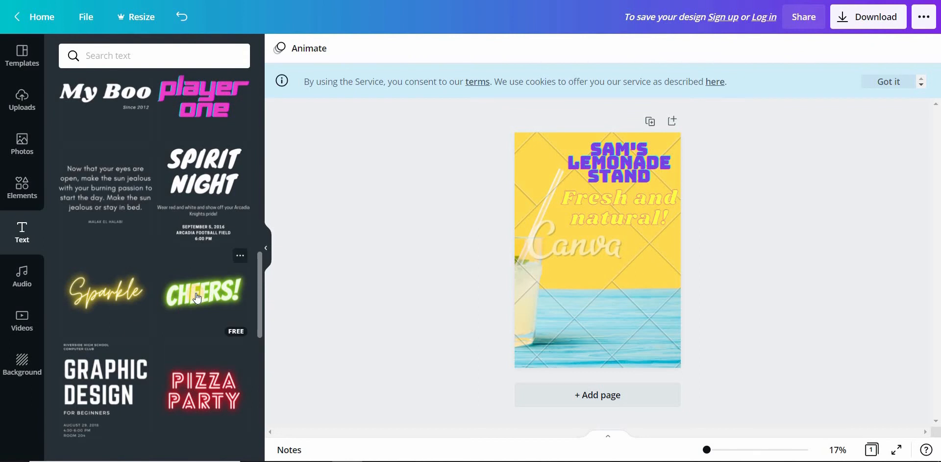
pyautogui.click(204, 290)
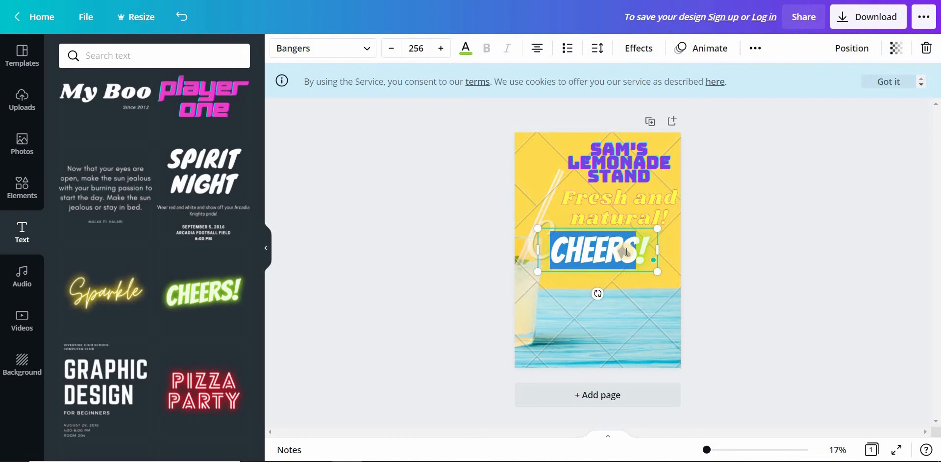
pyautogui.write('Canva')
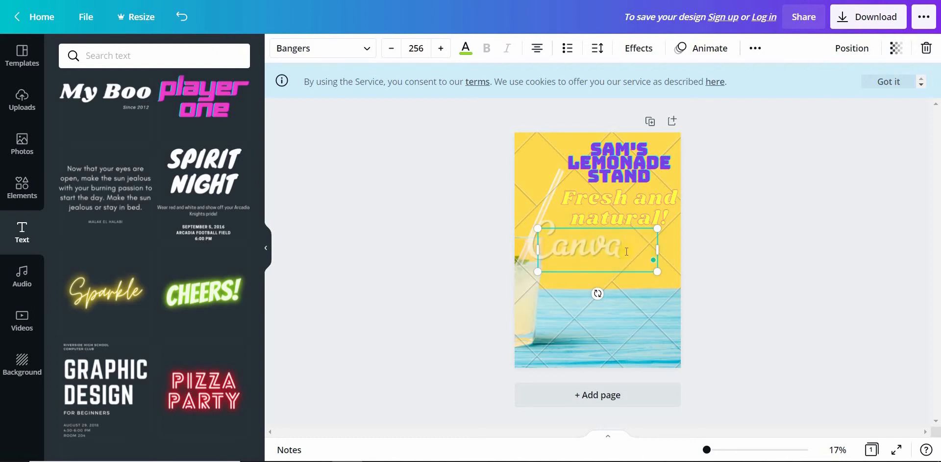
pyautogui.write('50 CENTS PER LEMON')
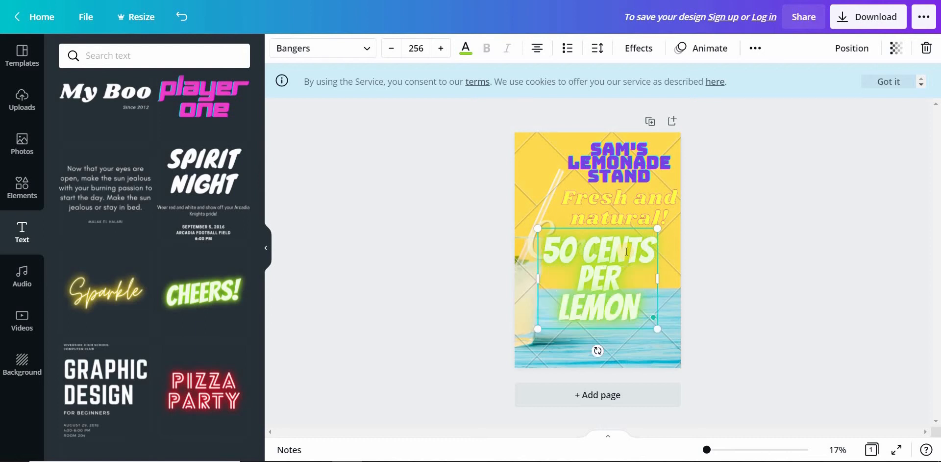
pyautogui.moveTo(553, 253)
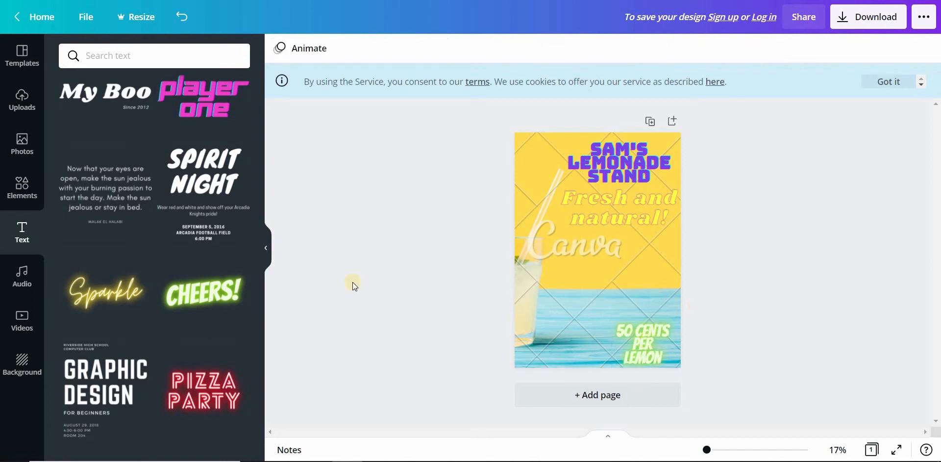
pyautogui.moveTo(353, 284)
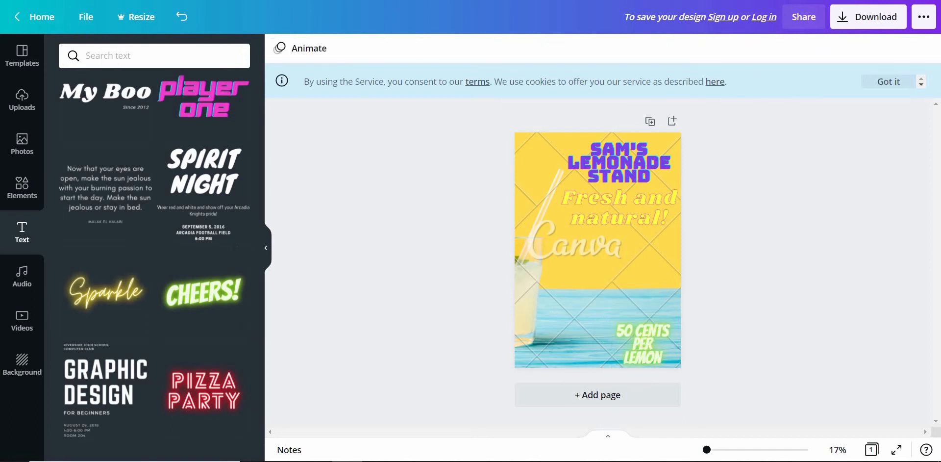
pyautogui.moveTo(204, 282)
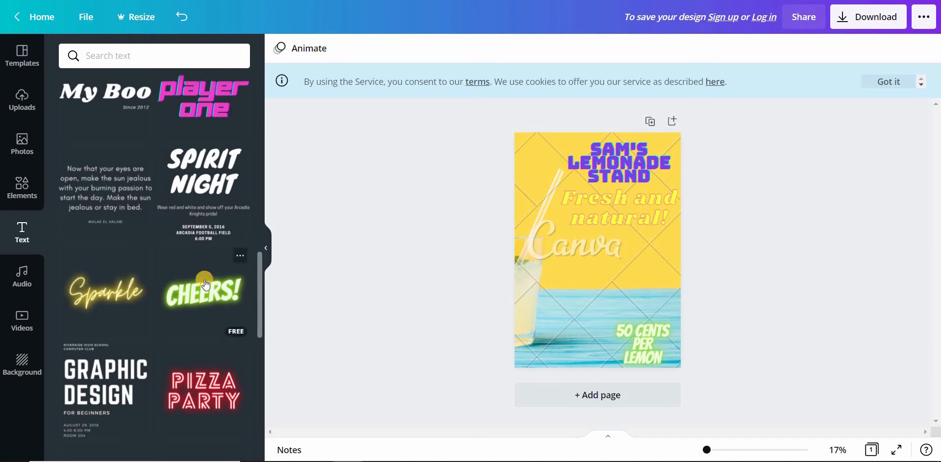
# Add a second green CHEERS!-style label reading LOCATION: PARK in the bottom-left corner
pyautogui.click(203, 290)
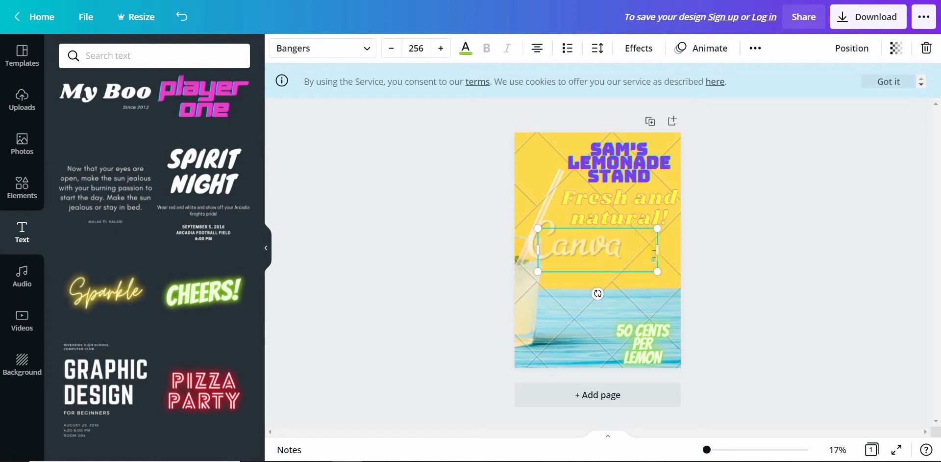
pyautogui.write('LOCATION!')
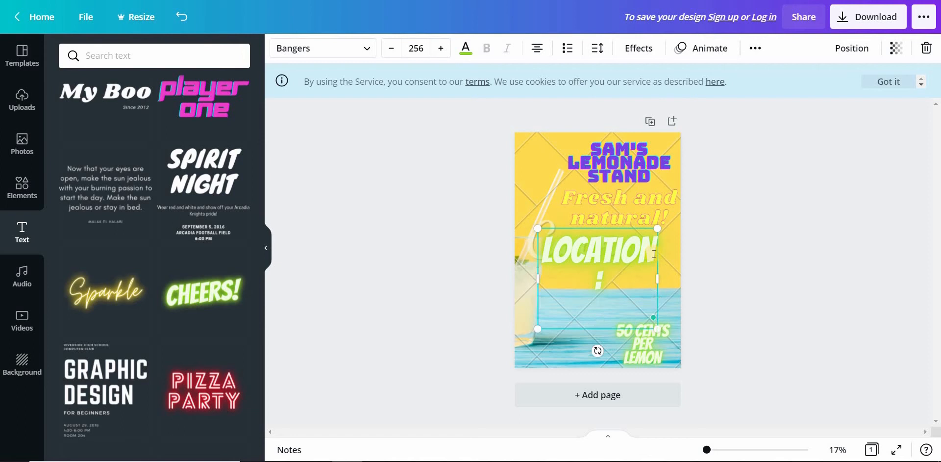
pyautogui.write('p')
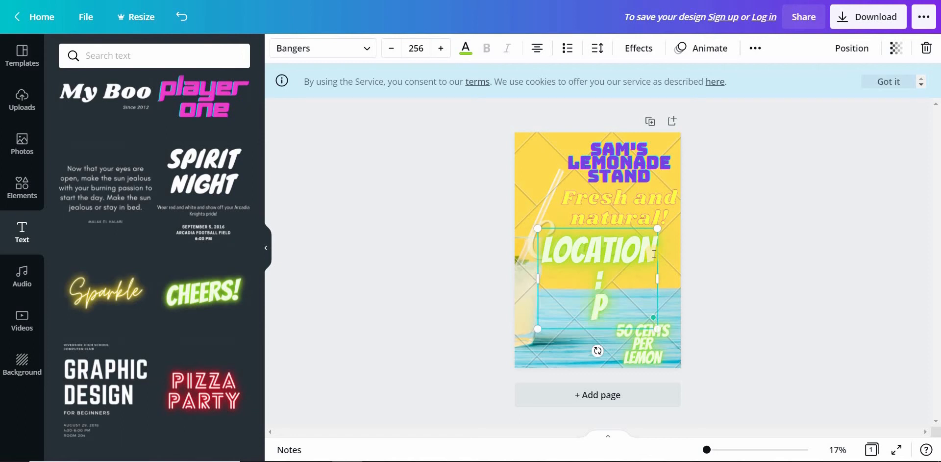
pyautogui.write('PARK')
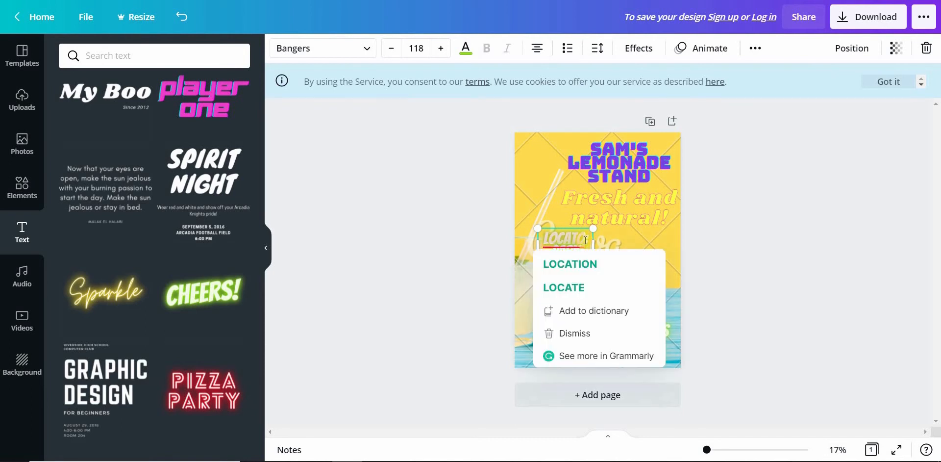
pyautogui.click(568, 264)
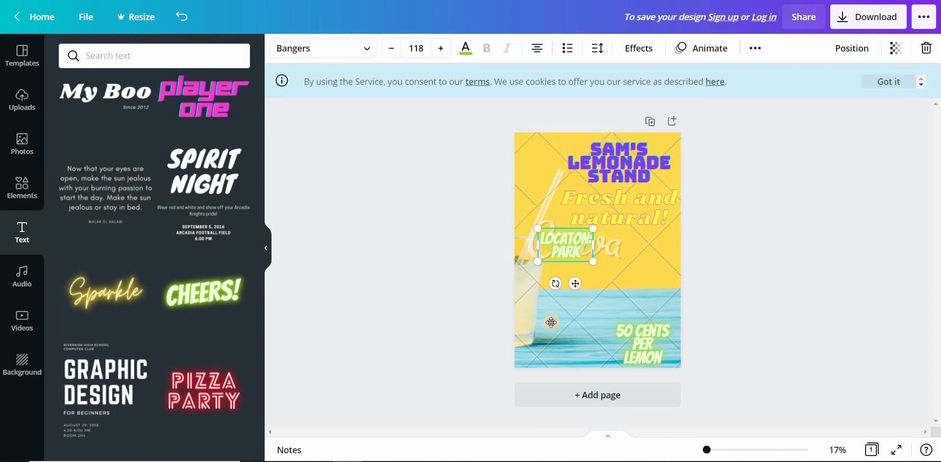
pyautogui.moveTo(565, 249); pyautogui.dragTo(548, 351)
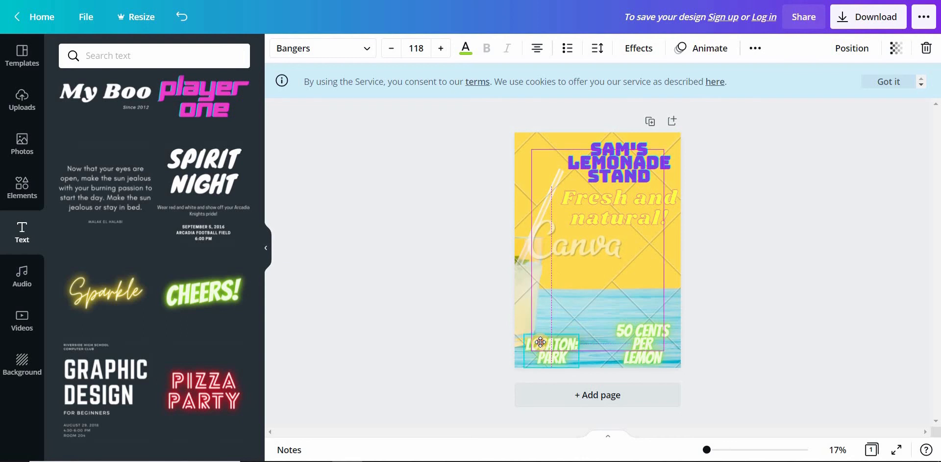
pyautogui.click(466, 294)
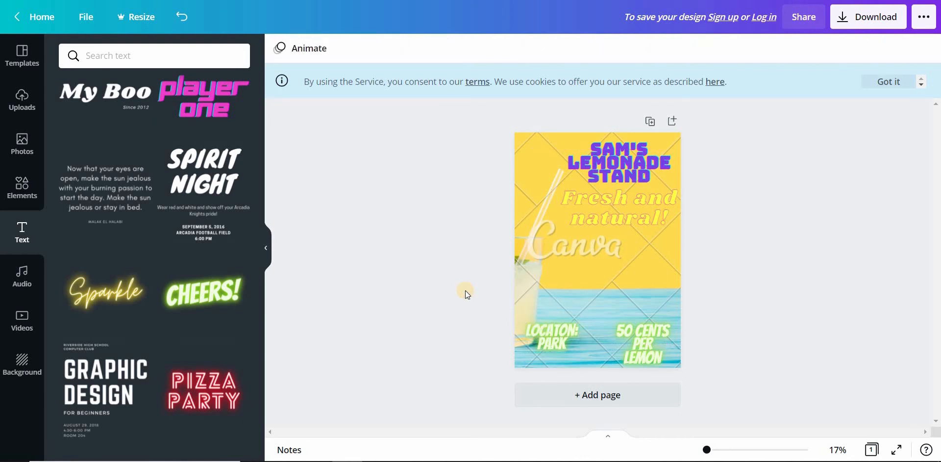
pyautogui.click(597, 329)
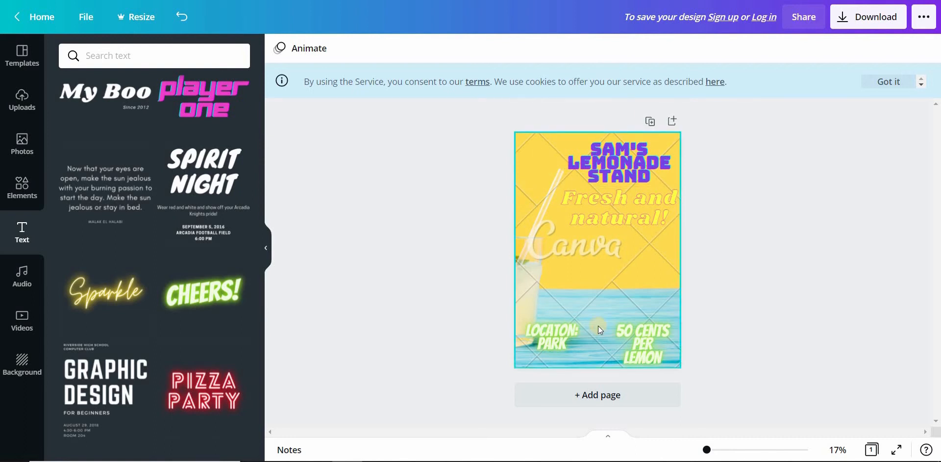
pyautogui.moveTo(614, 269)
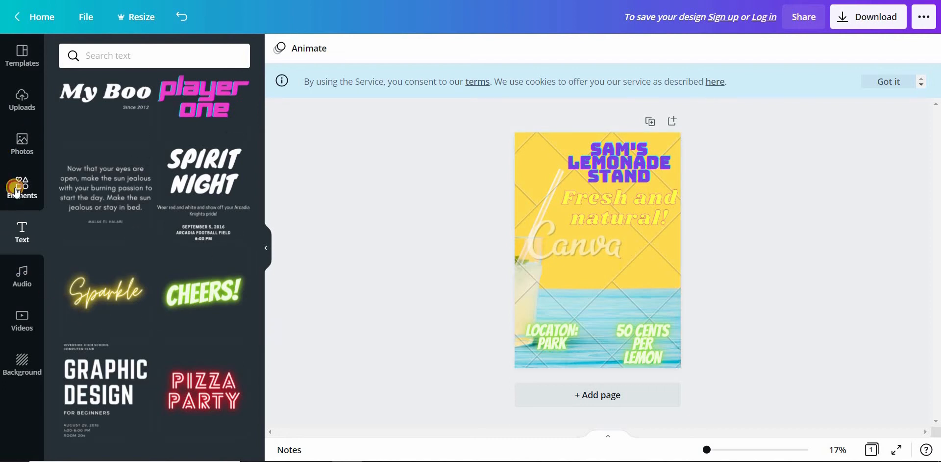
pyautogui.click(21, 188)
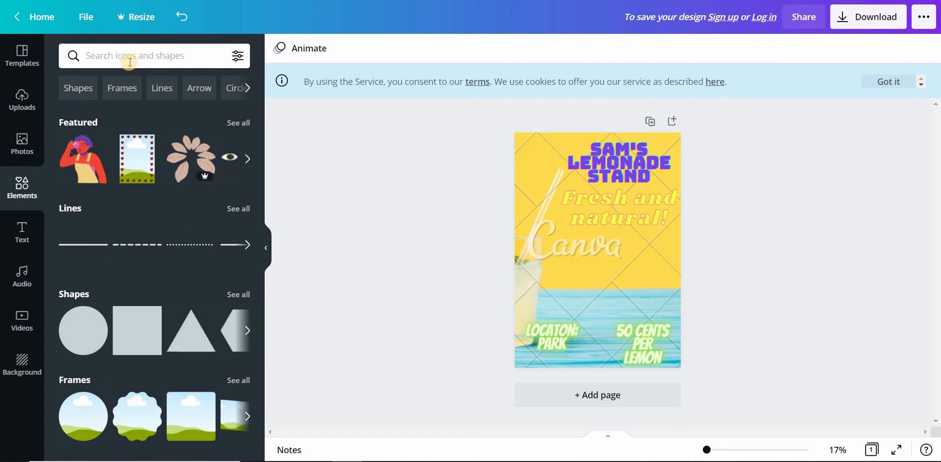
pyautogui.write('lemona')
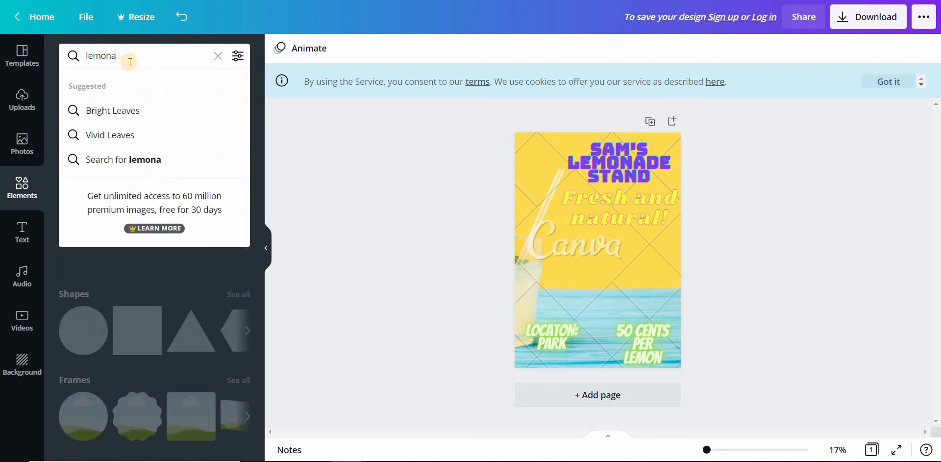
pyautogui.write('de')
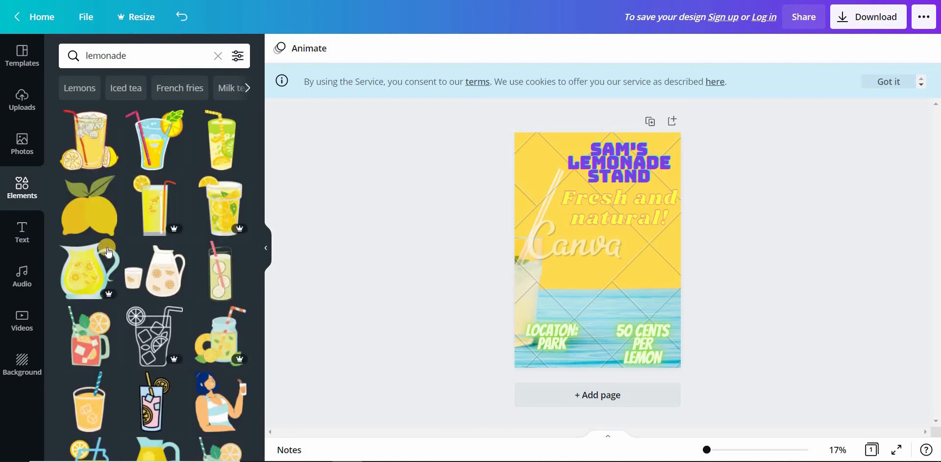
pyautogui.scroll(-3)
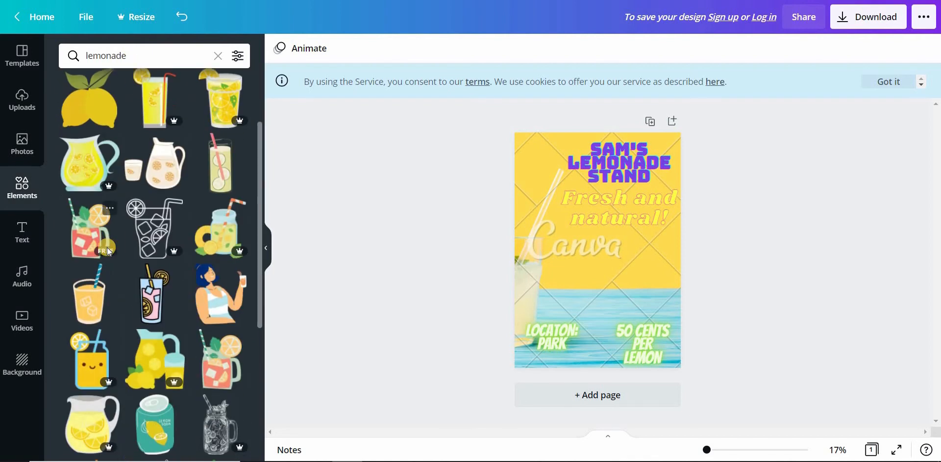
pyautogui.scroll(-3)
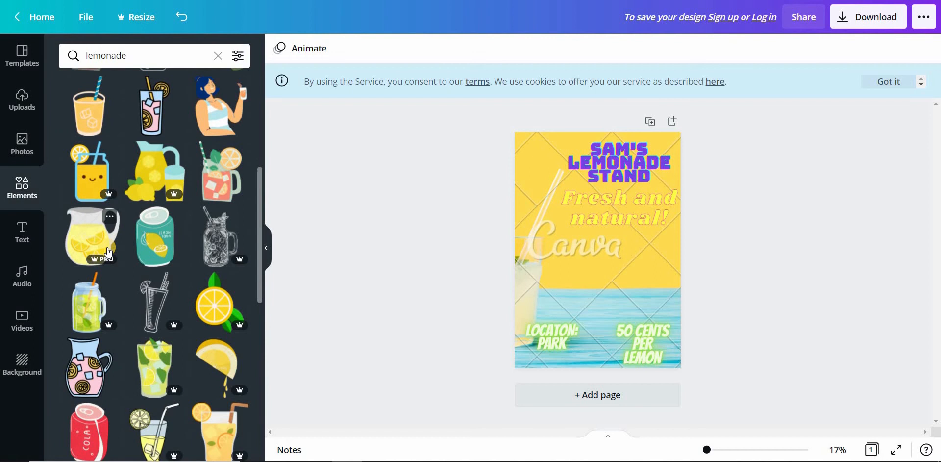
pyautogui.scroll(-3)
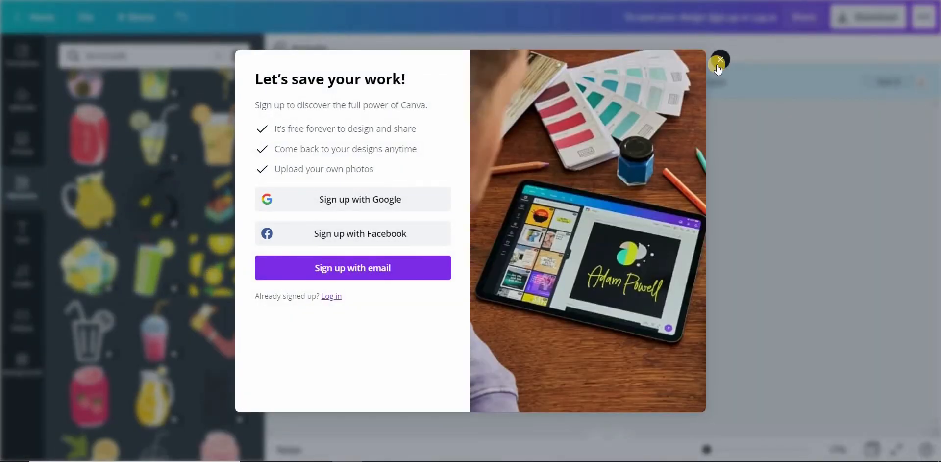
pyautogui.click(719, 61)
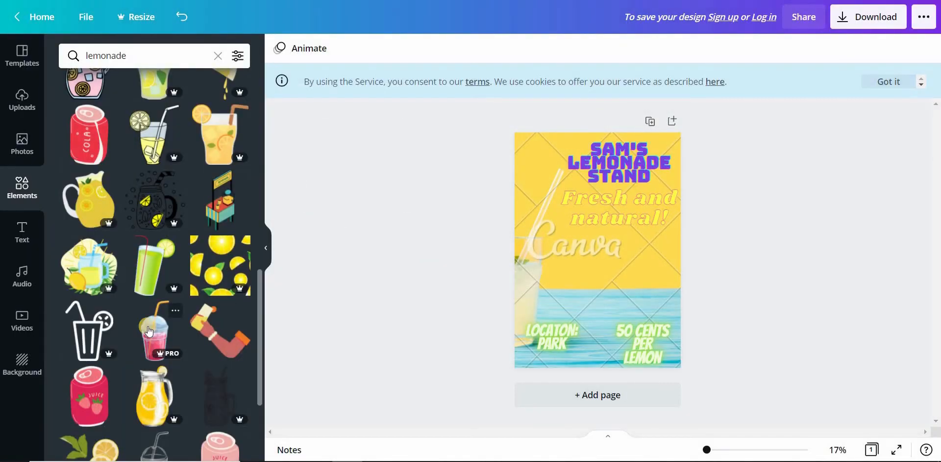
# Place the pink frozen drink cup in the poster's center and enlarge it
pyautogui.click(153, 331)
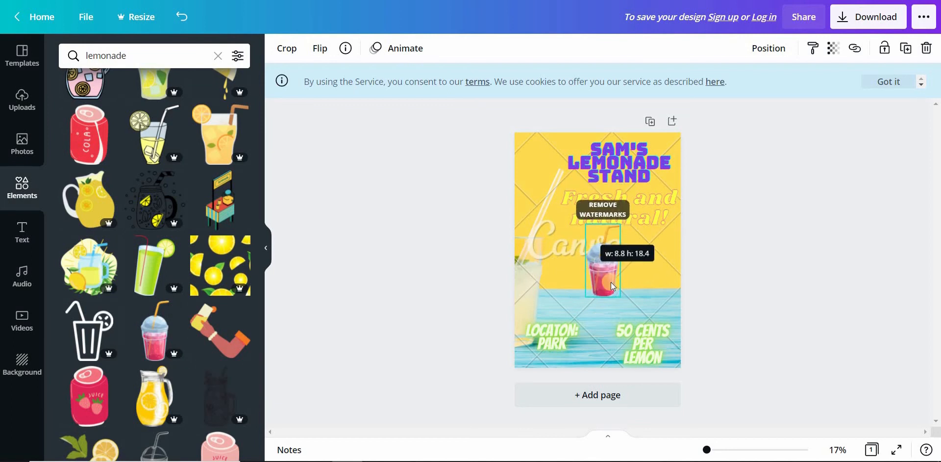
pyautogui.moveTo(606, 277); pyautogui.dragTo(606, 258)
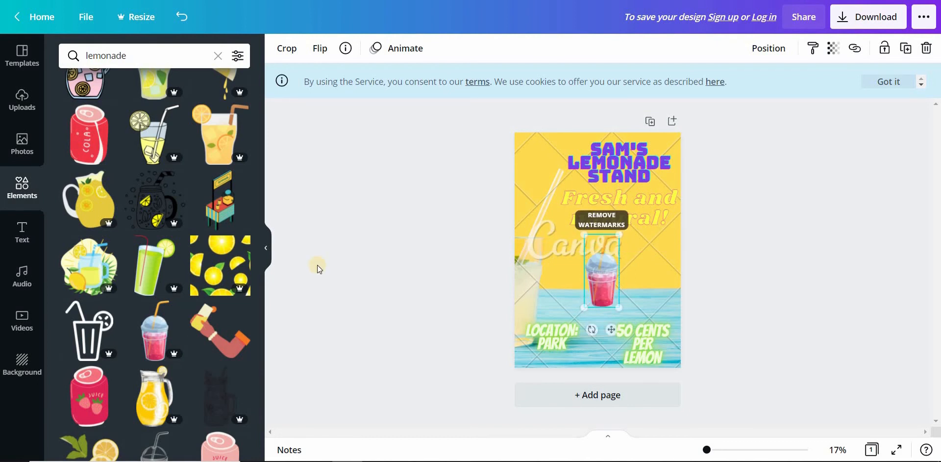
pyautogui.scroll(-3)
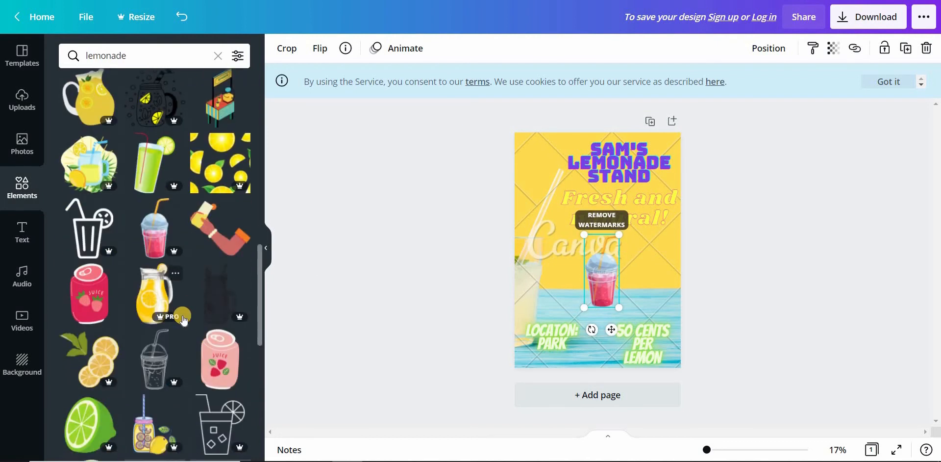
pyautogui.scroll(-3)
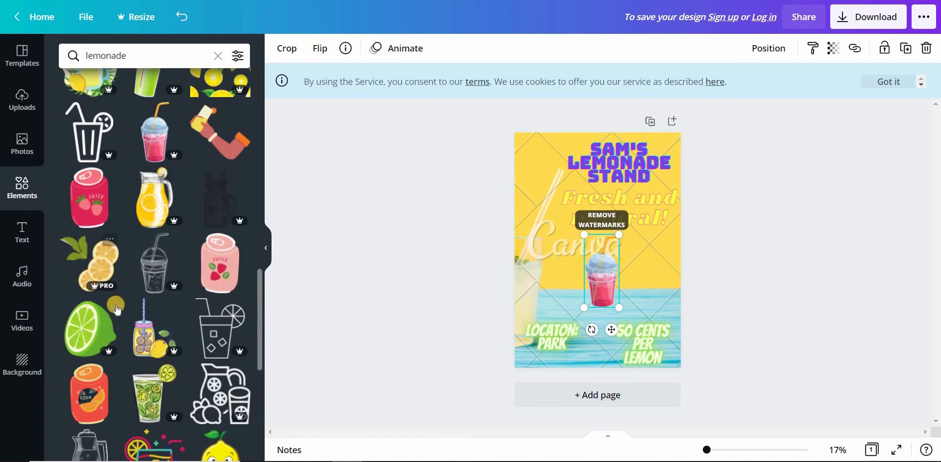
pyautogui.moveTo(77, 353)
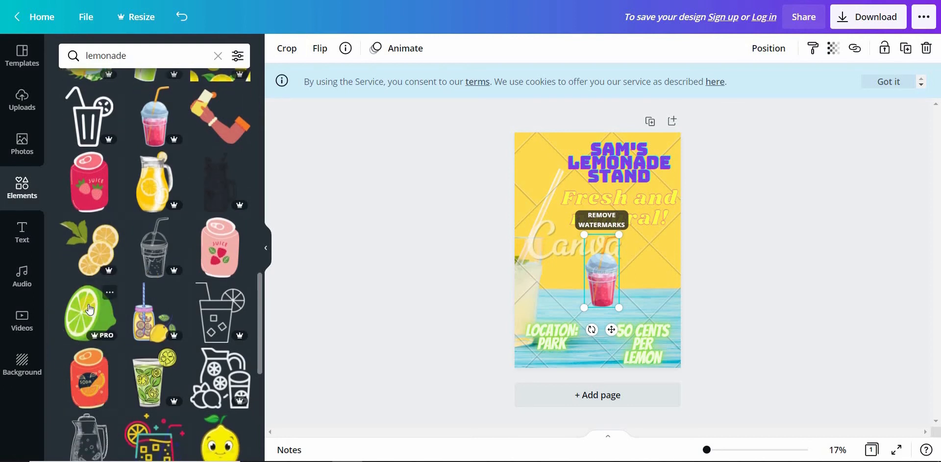
# Add the lime half graphic and position it top left beside the title
pyautogui.click(90, 312)
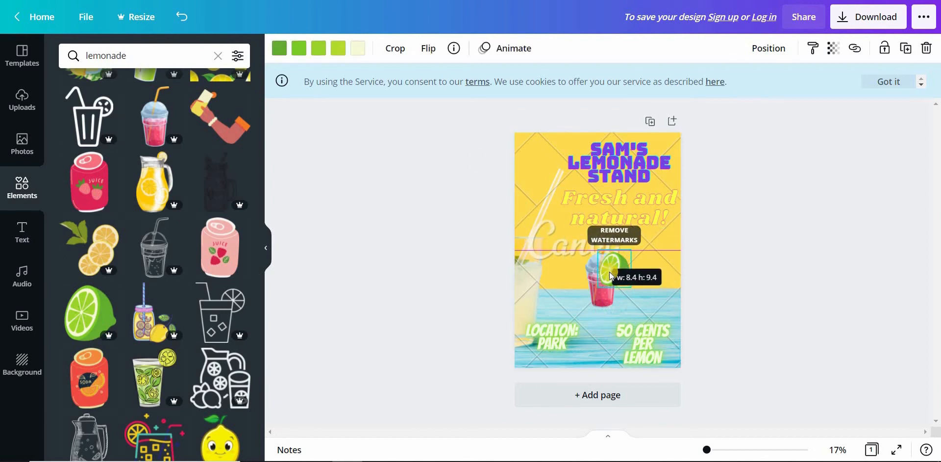
pyautogui.moveTo(600, 286); pyautogui.dragTo(546, 164)
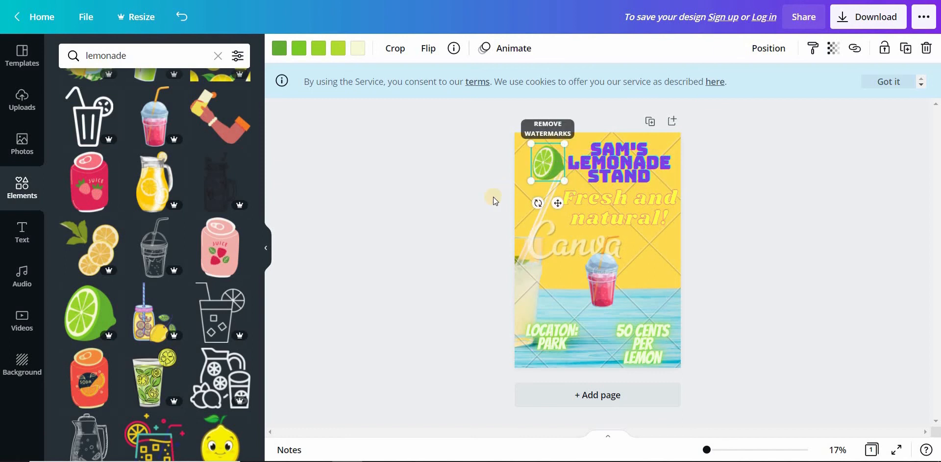
pyautogui.moveTo(462, 246)
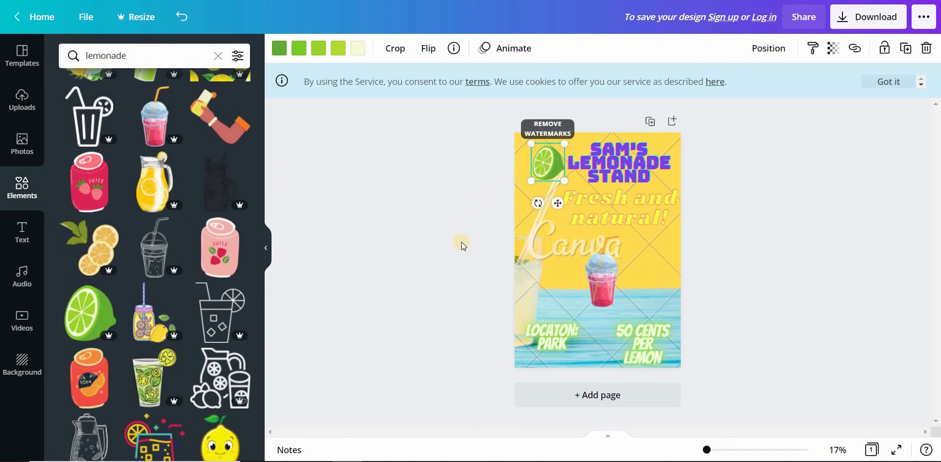
pyautogui.click(619, 162)
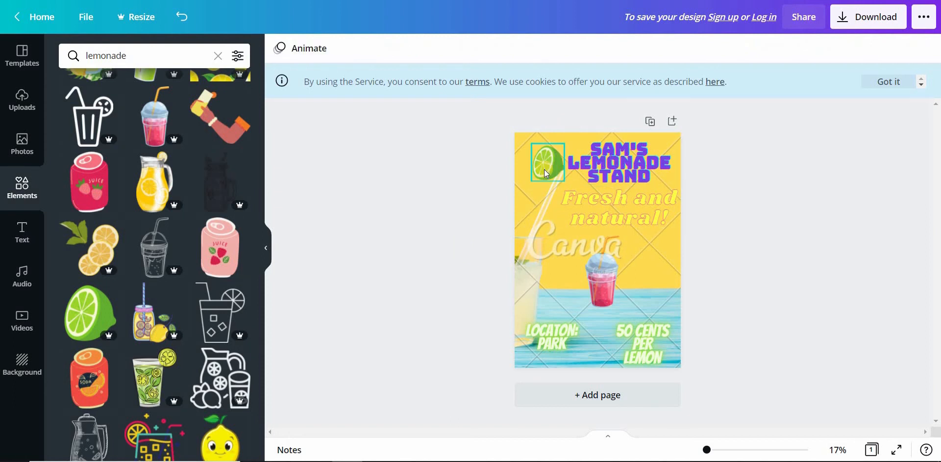
pyautogui.click(618, 207)
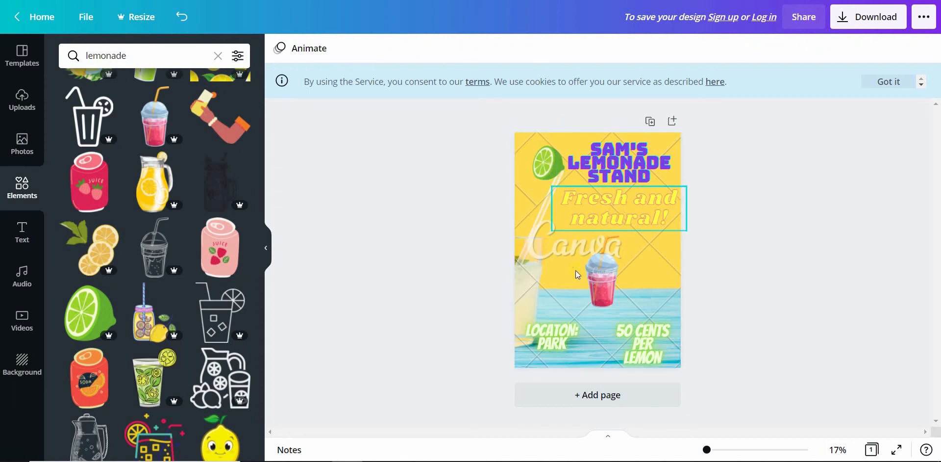
pyautogui.click(643, 343)
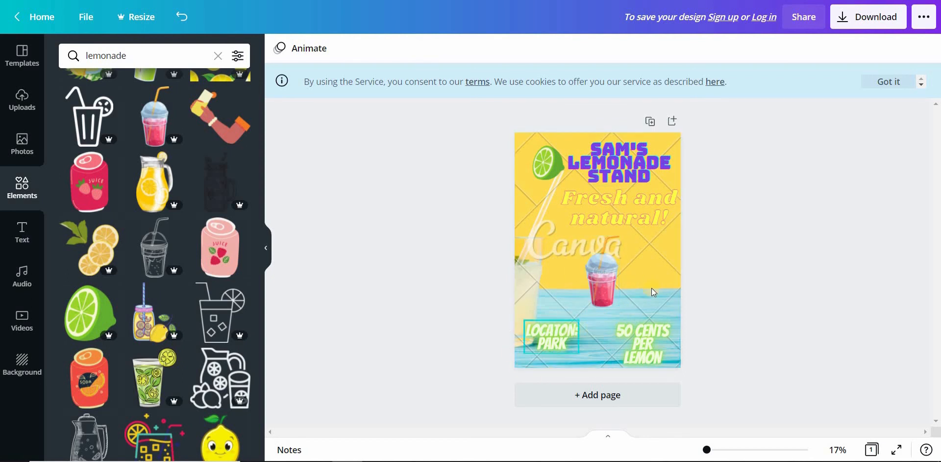
pyautogui.click(641, 343)
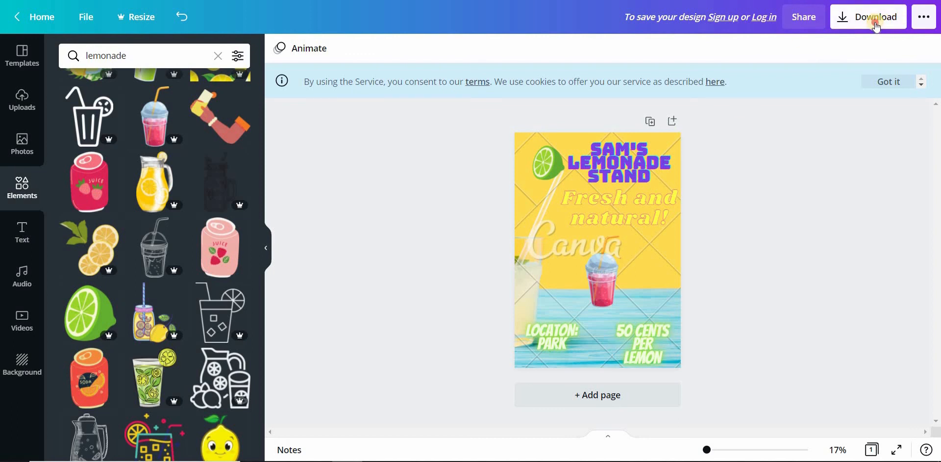
# Download the poster as a free watermarked PDF Print draft and dismiss the sign-up prompt
pyautogui.click(873, 17)
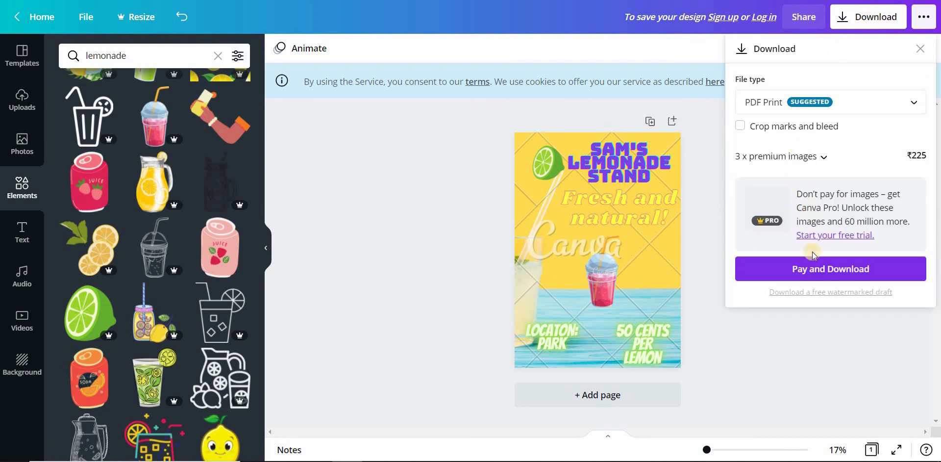
pyautogui.moveTo(843, 296)
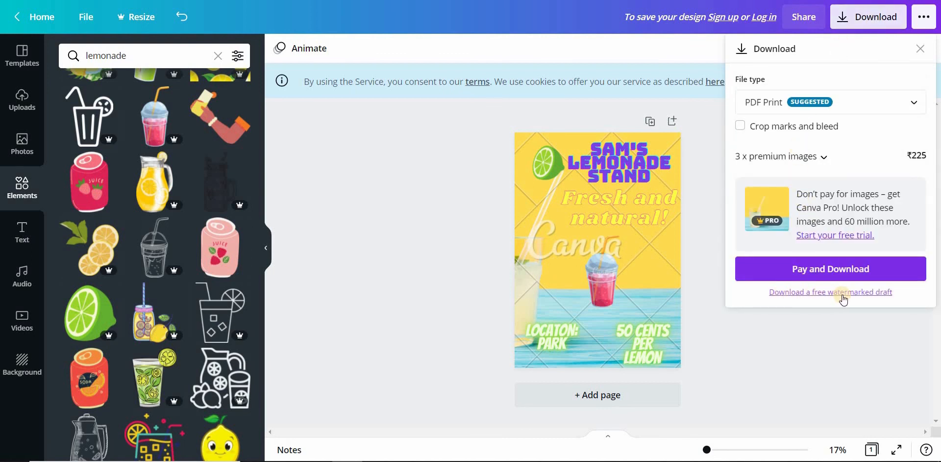
pyautogui.click(830, 292)
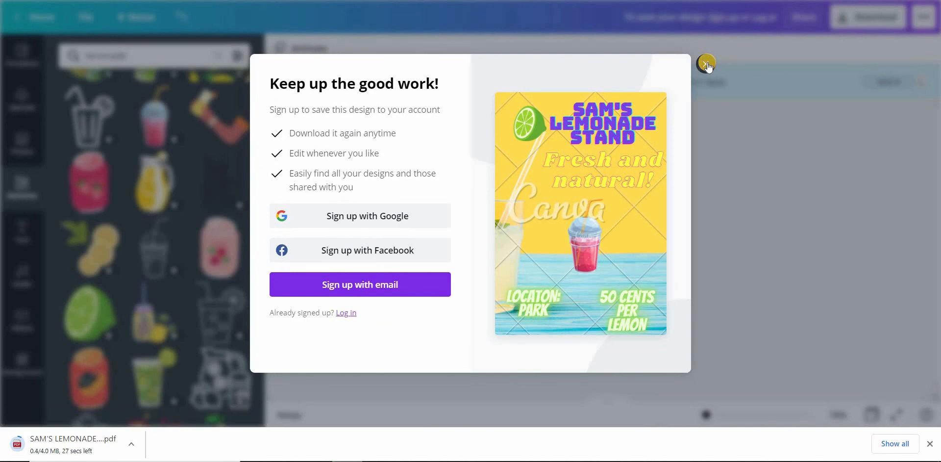
pyautogui.click(707, 64)
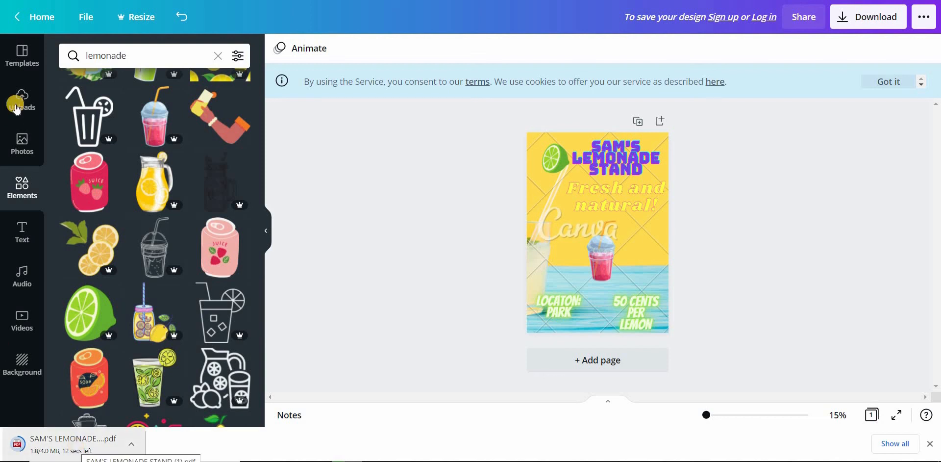
pyautogui.moveTo(21, 55)
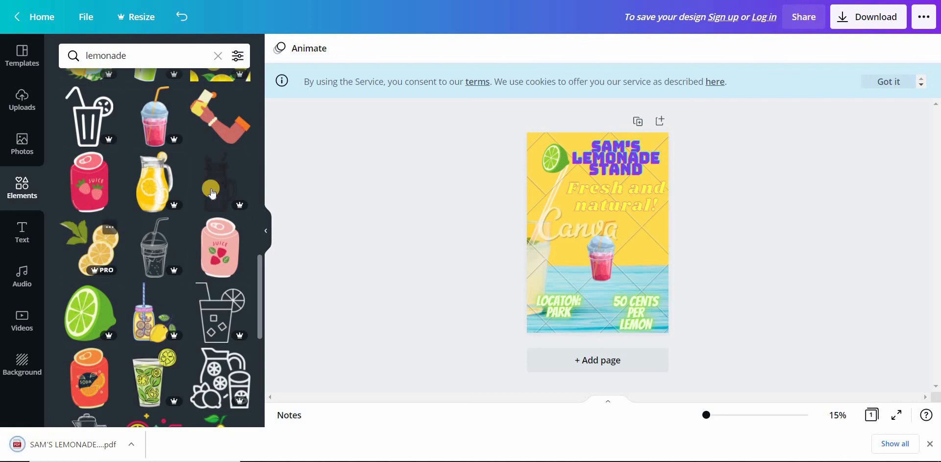
pyautogui.moveTo(140, 365)
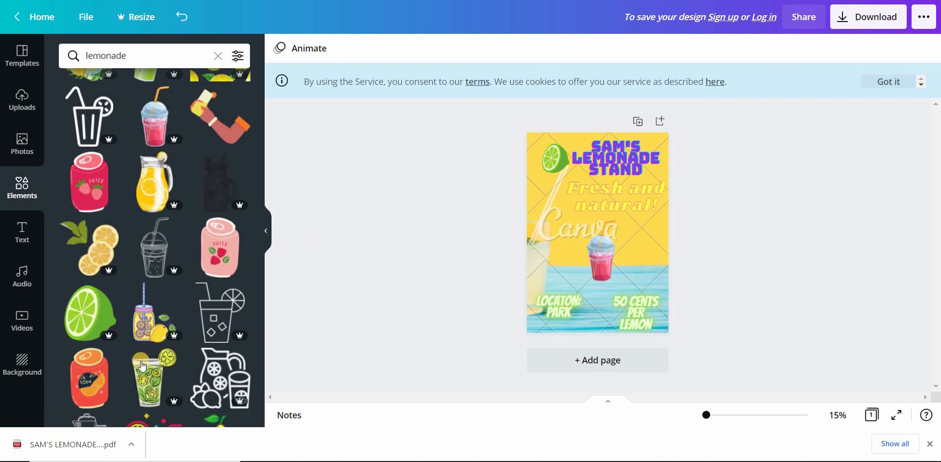
pyautogui.moveTo(93, 447)
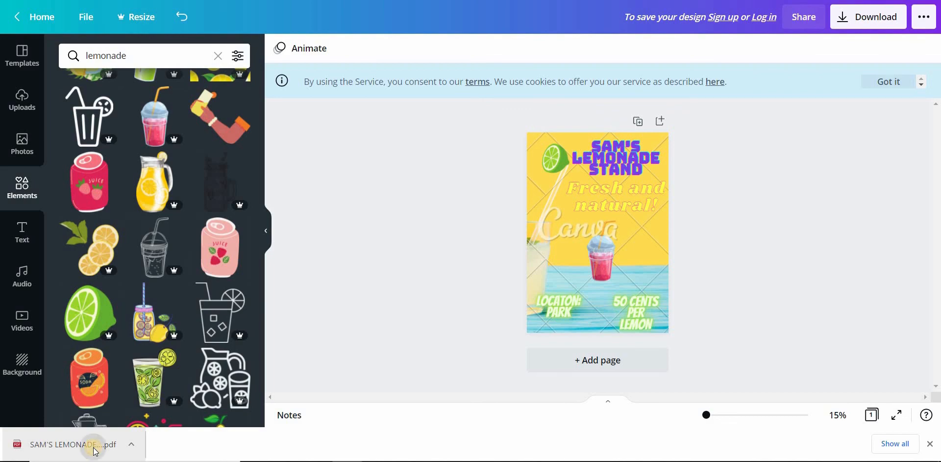
# View the downloaded SAM'S LEMONADE STAND PDF in Chrome, zooming to show the full poster page
pyautogui.click(66, 444)
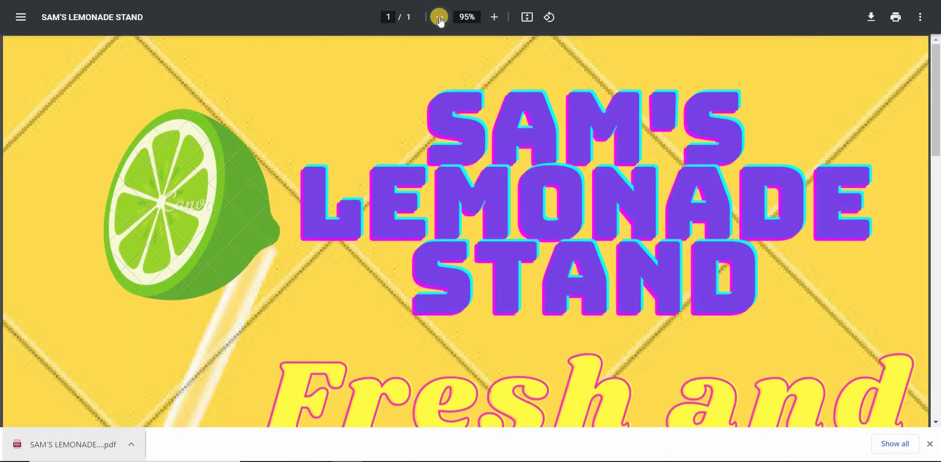
pyautogui.moveTo(439, 17)
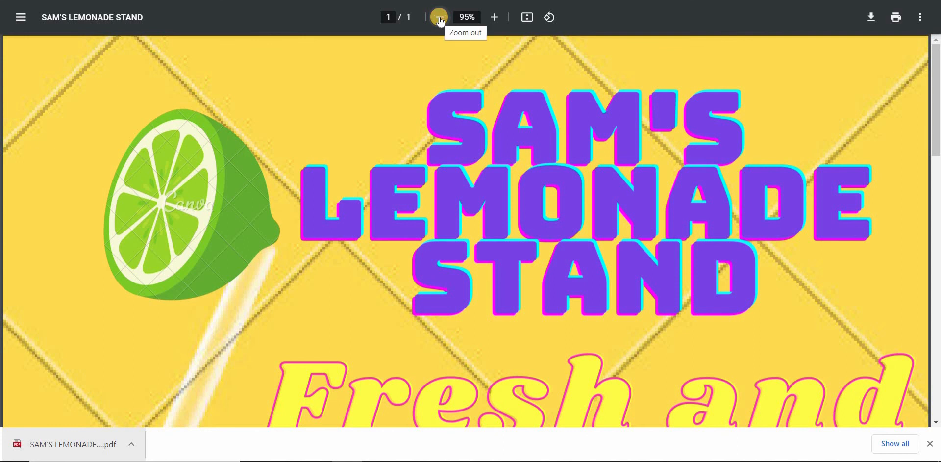
pyautogui.click(439, 17)
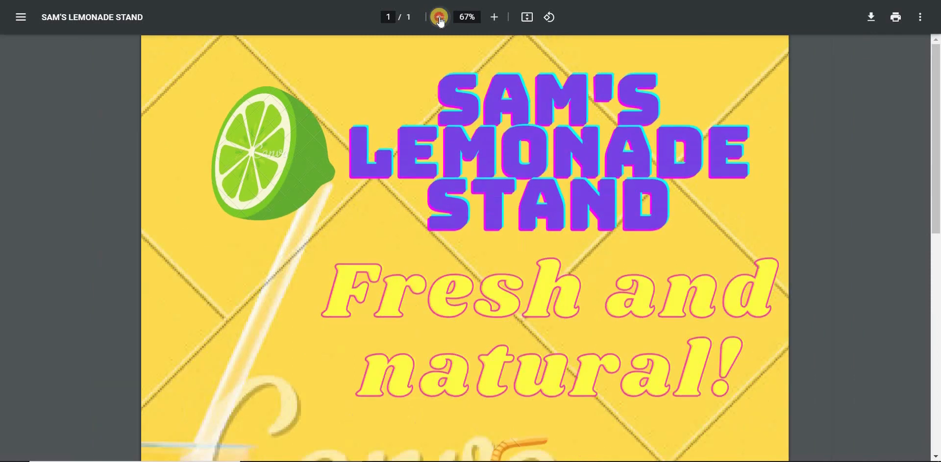
pyautogui.click(439, 16)
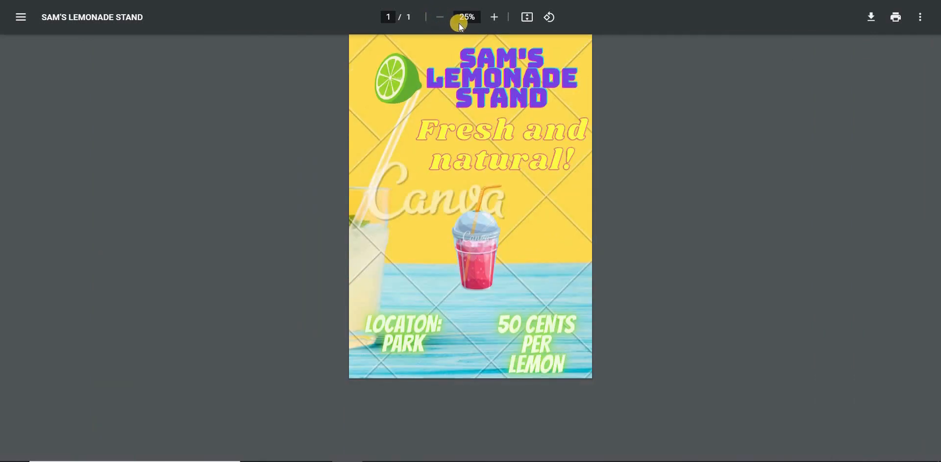
pyautogui.click(494, 17)
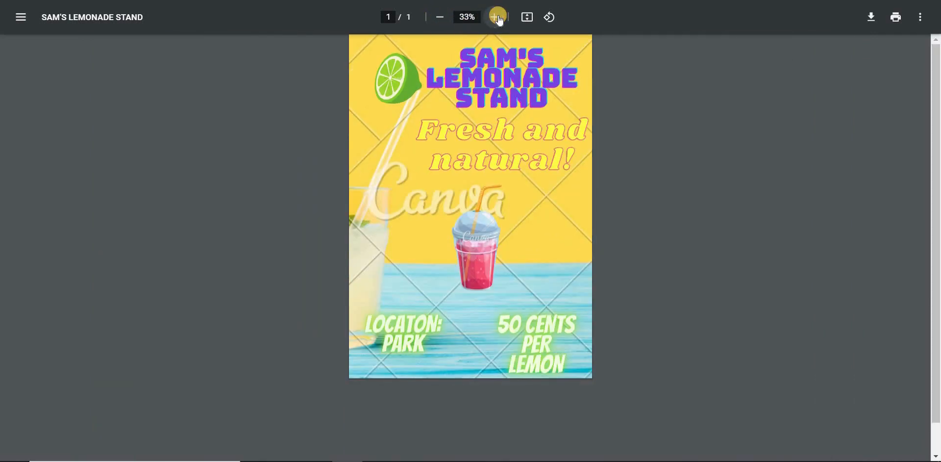
pyautogui.click(494, 17)
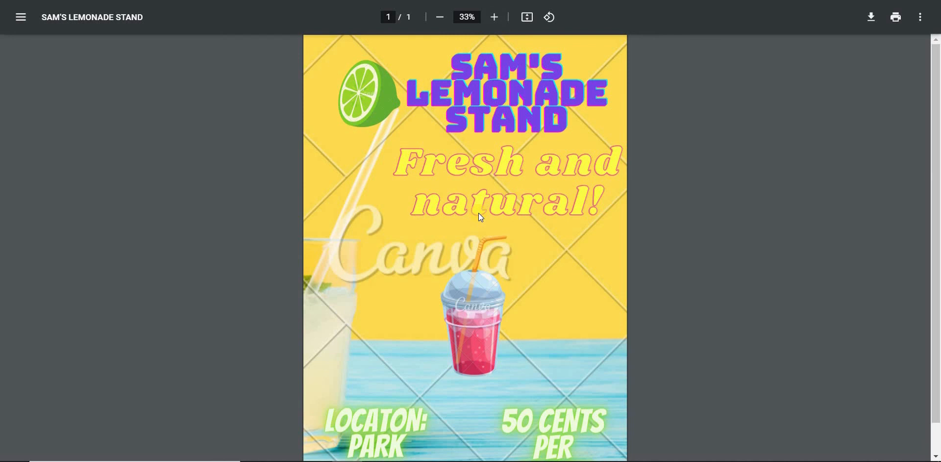